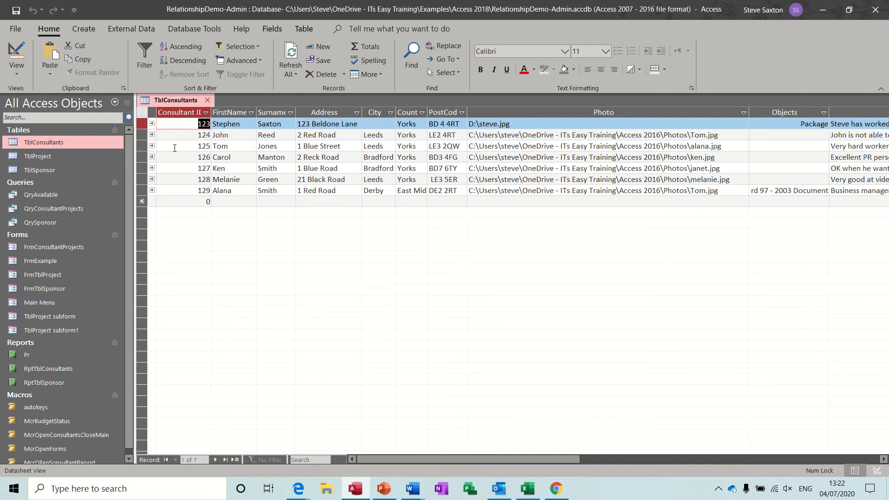
mouse_move(257, 119)
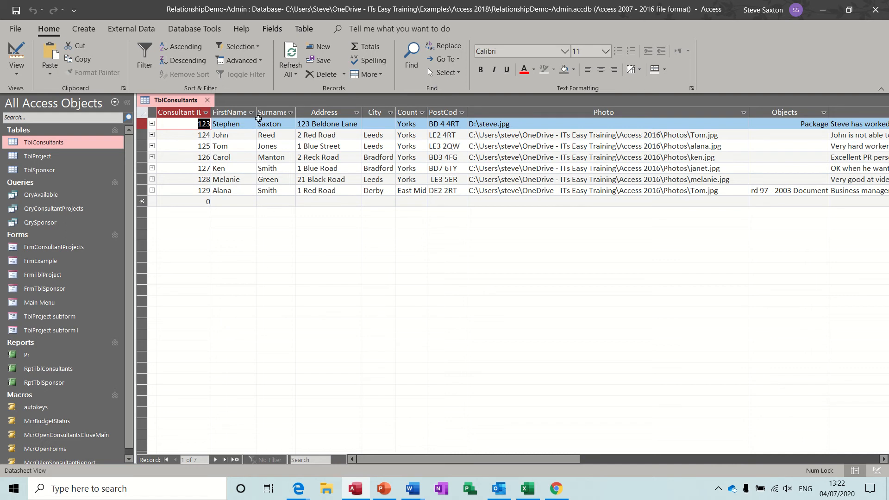
mouse_move(235, 241)
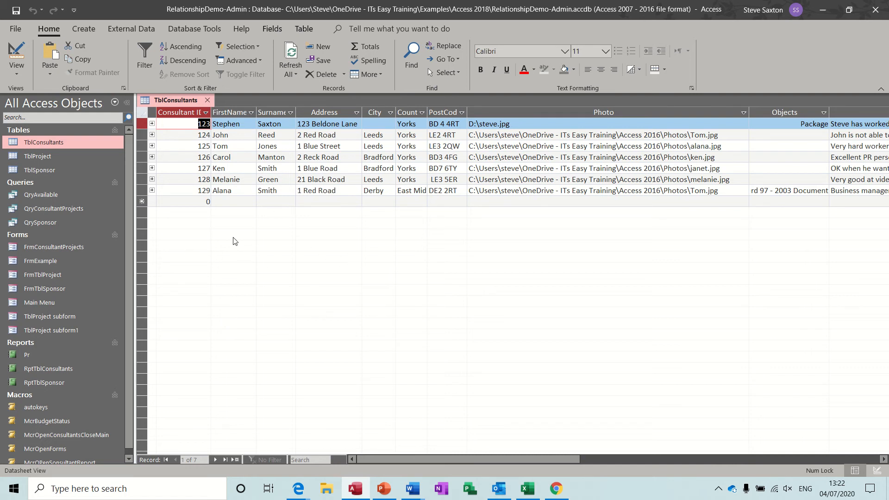
mouse_move(363, 287)
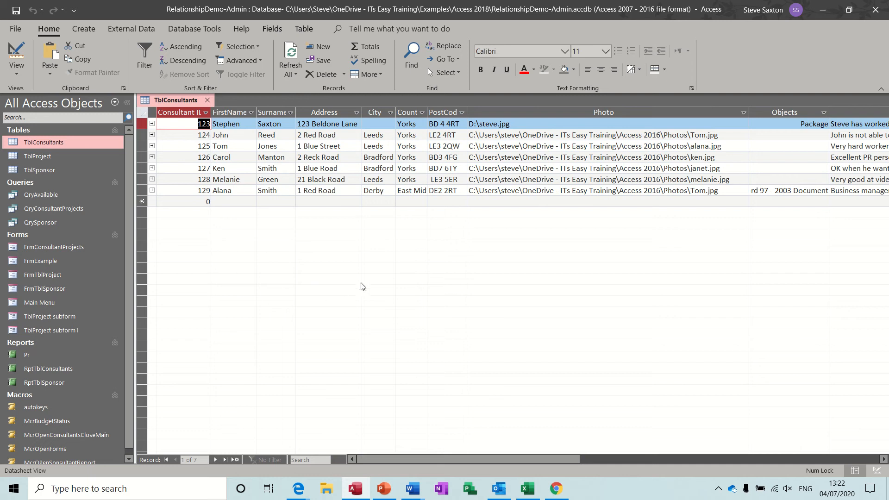
mouse_move(323, 271)
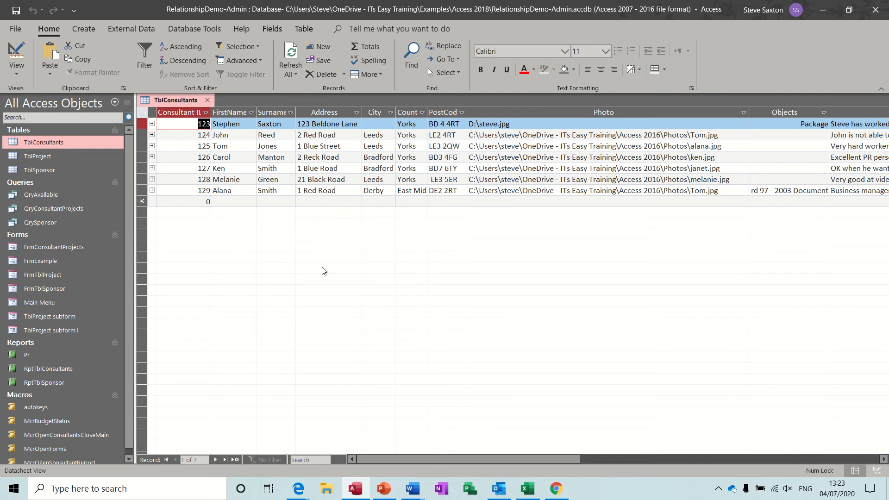
mouse_move(335, 271)
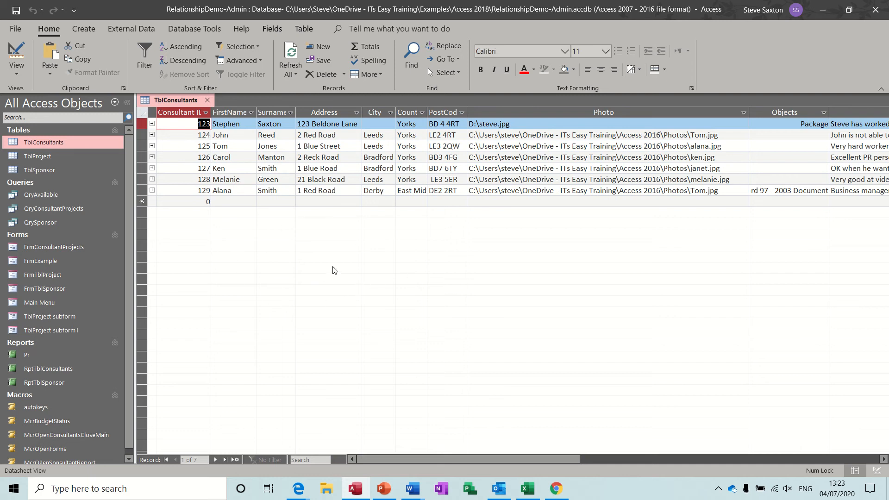
mouse_move(494, 251)
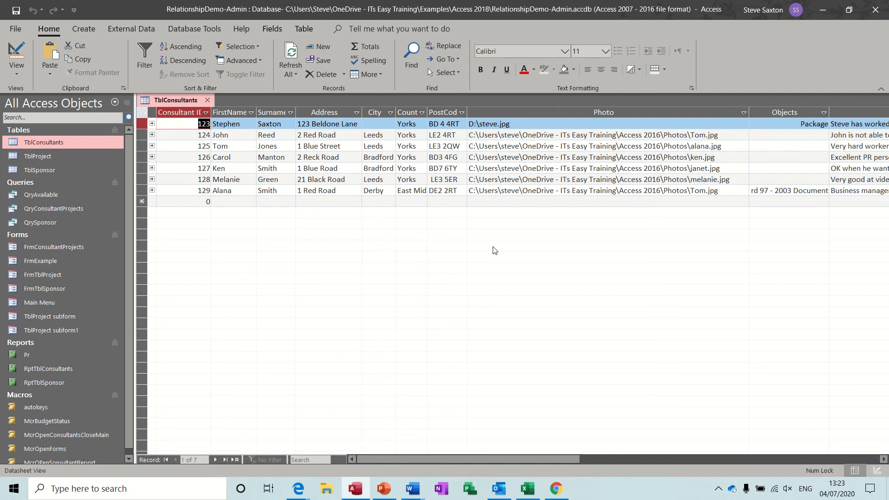
mouse_move(272, 230)
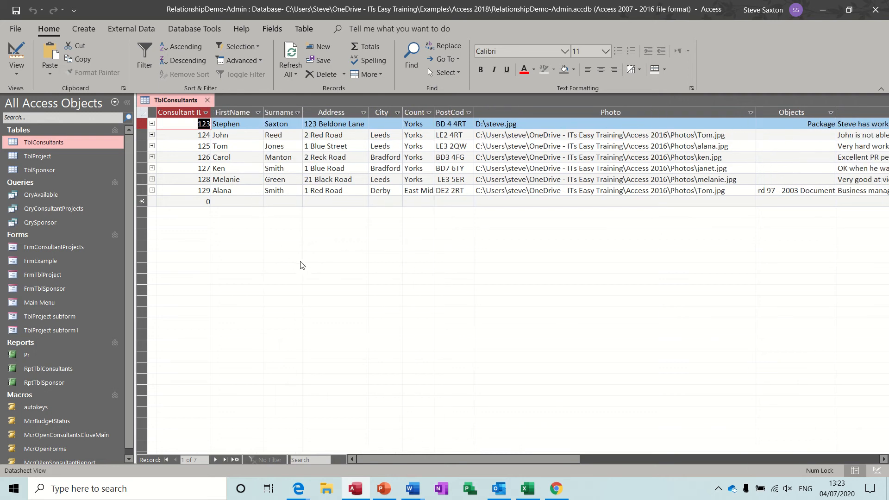
mouse_move(245, 140)
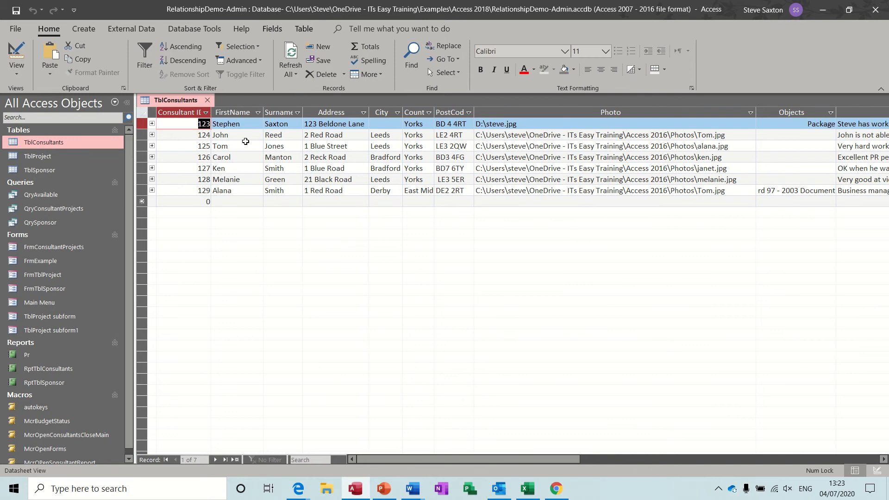
mouse_move(236, 135)
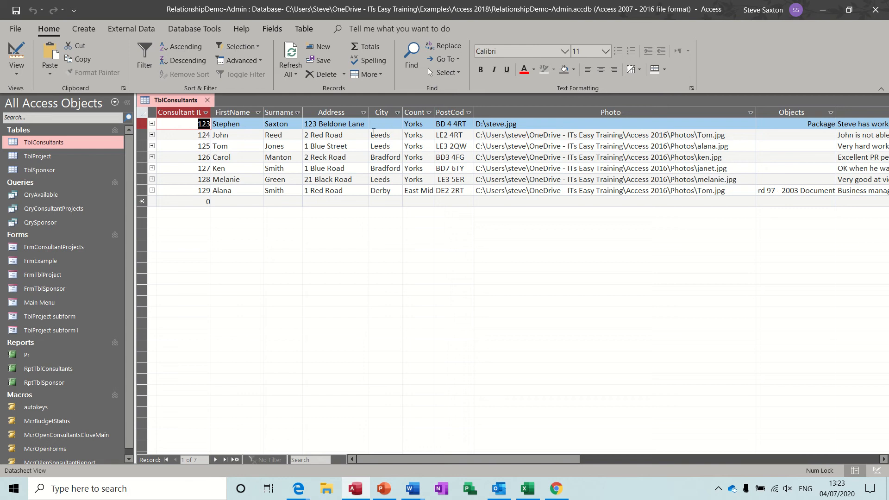
mouse_move(375, 130)
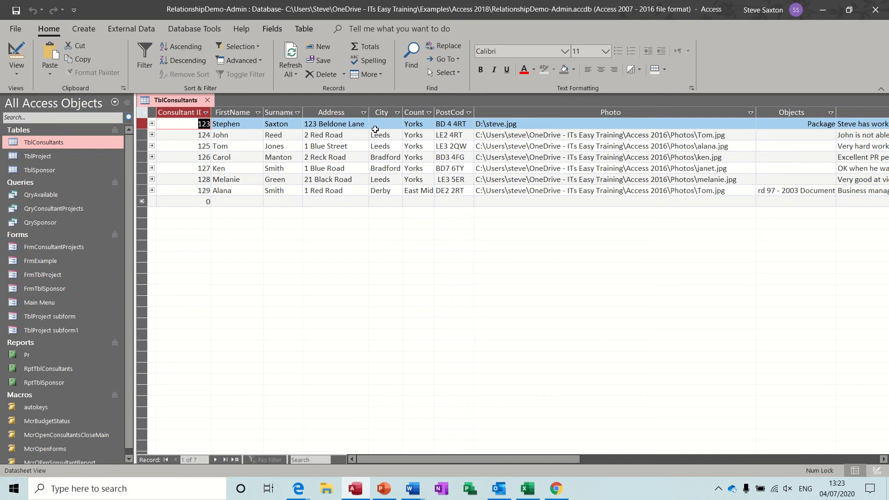
mouse_move(421, 124)
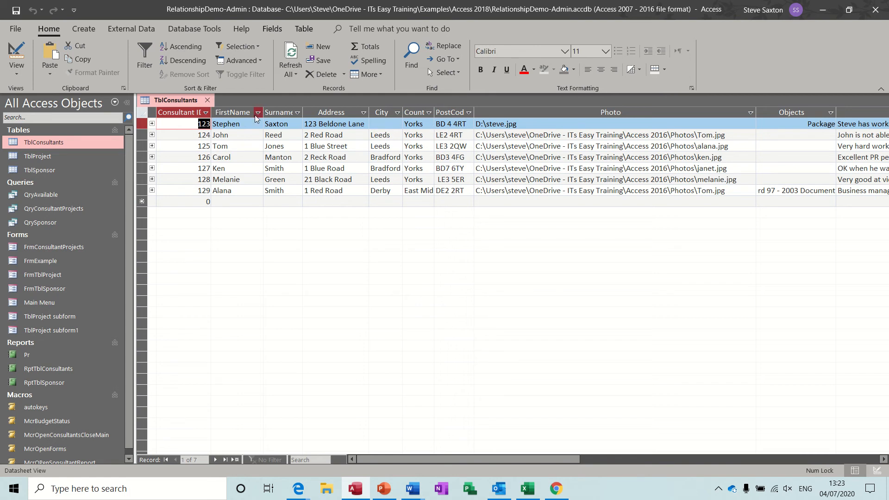
Step: Close the consultants table and start a query on TblConsultants with FirstName and Surname
click(207, 100)
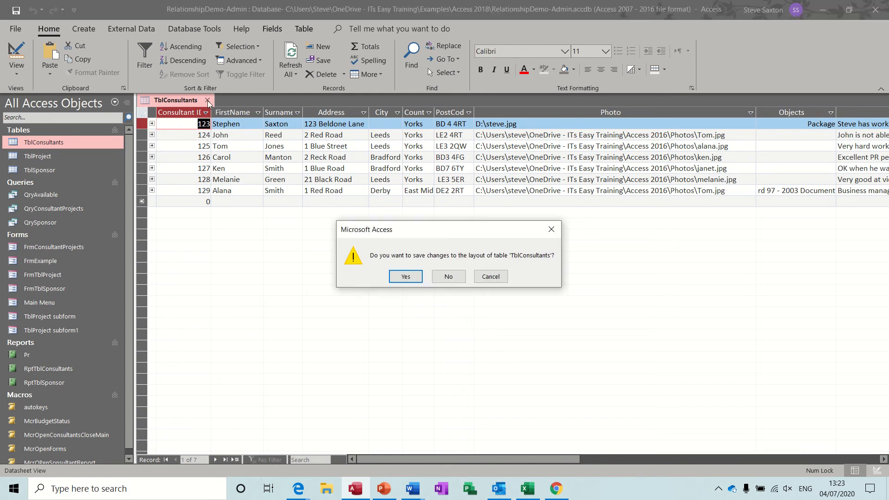
click(448, 276)
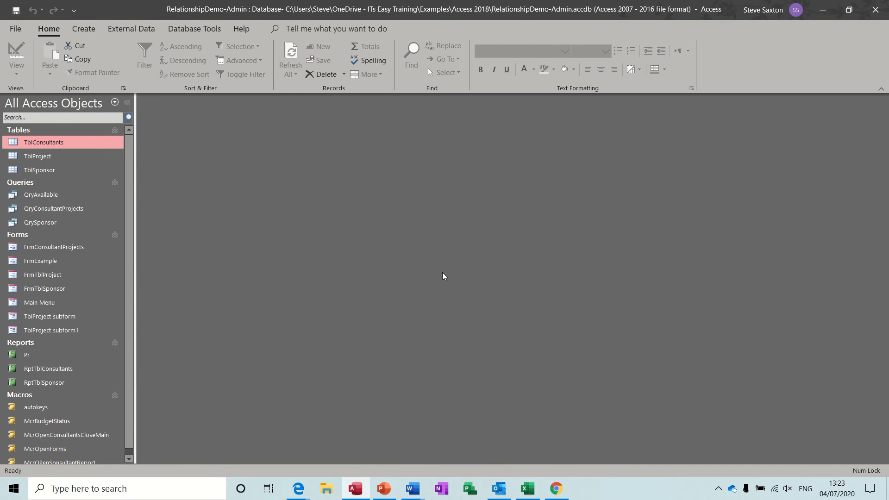
click(83, 29)
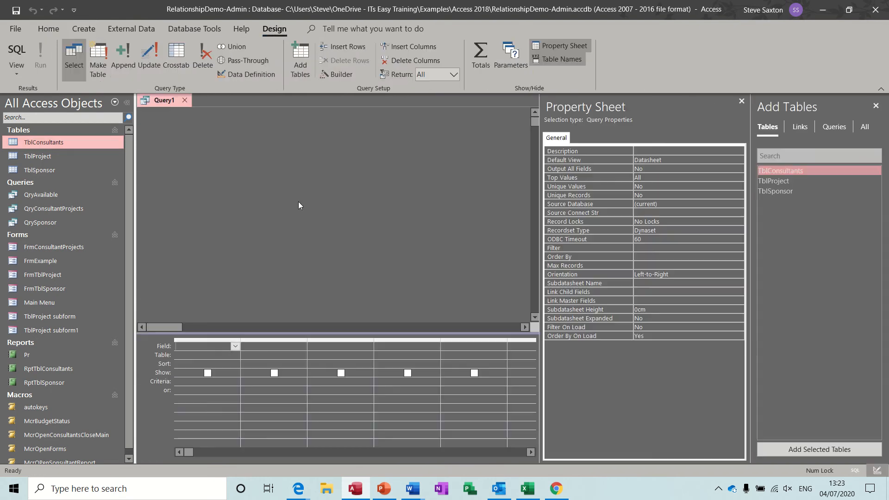
mouse_move(725, 112)
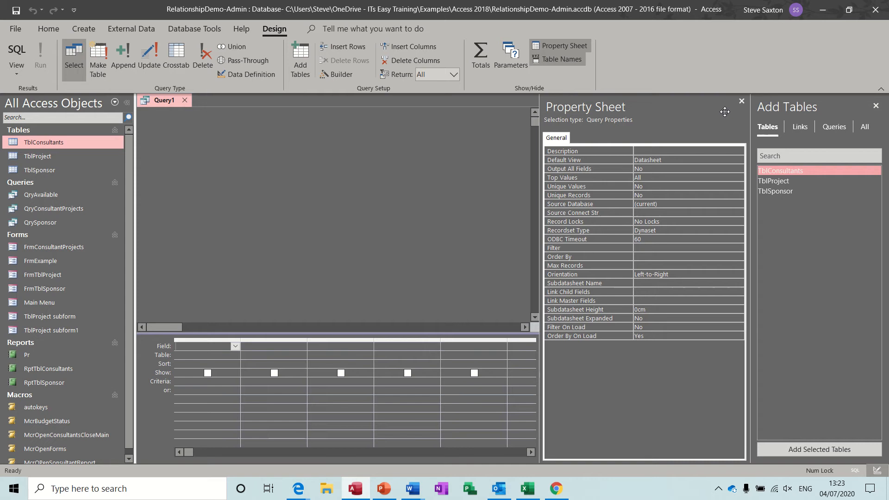
click(741, 101)
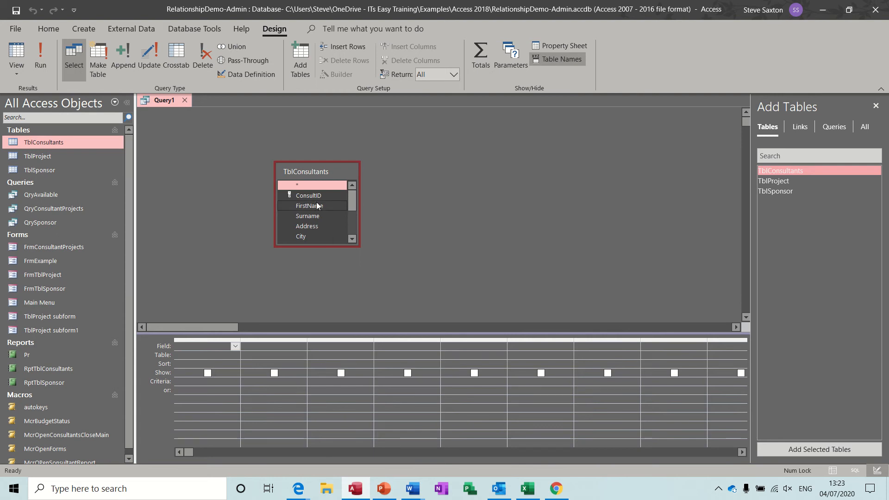
double_click(308, 205)
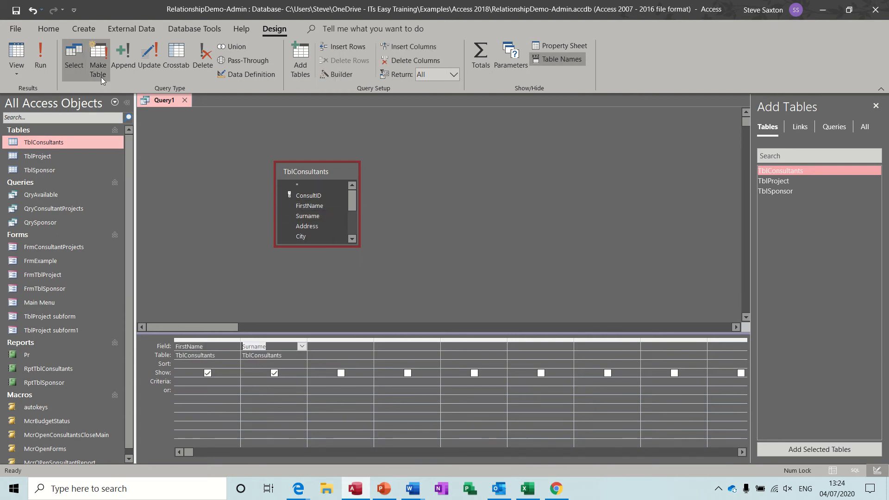
Step: Remove FirstName and Surname from the grid and open the Zoom box for the first field
click(40, 54)
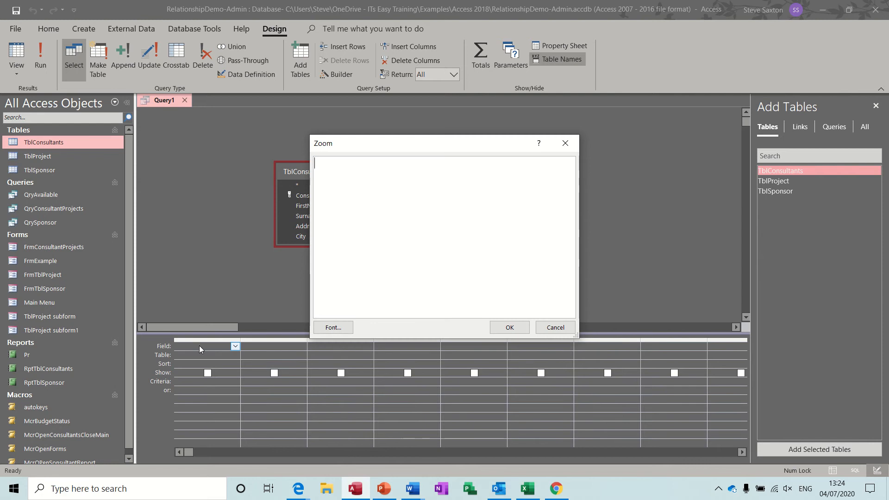
mouse_move(346, 186)
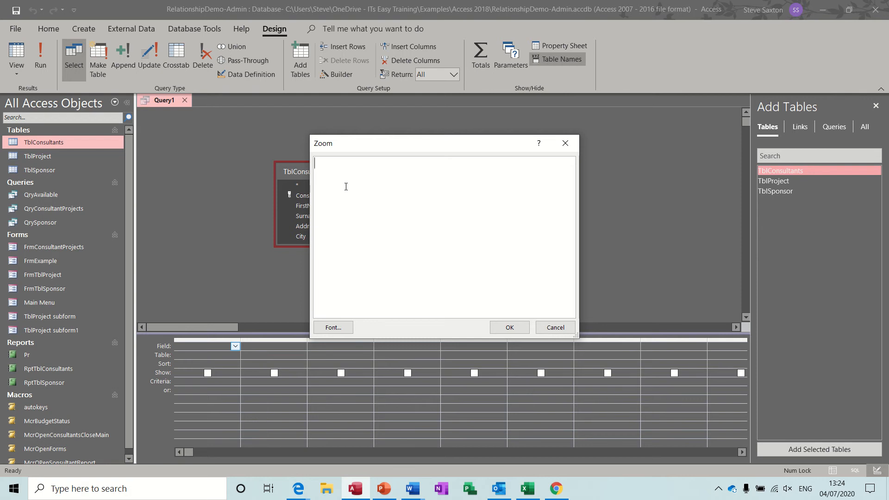
Step: Enter [firstname]&" "&[surname] in the Zoom box as the Heading field
drag(323, 143, 432, 147)
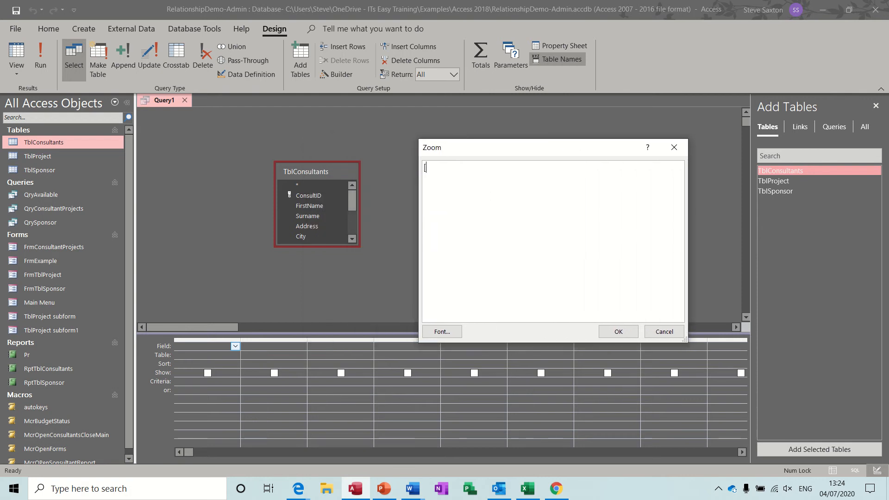
text([firstname)
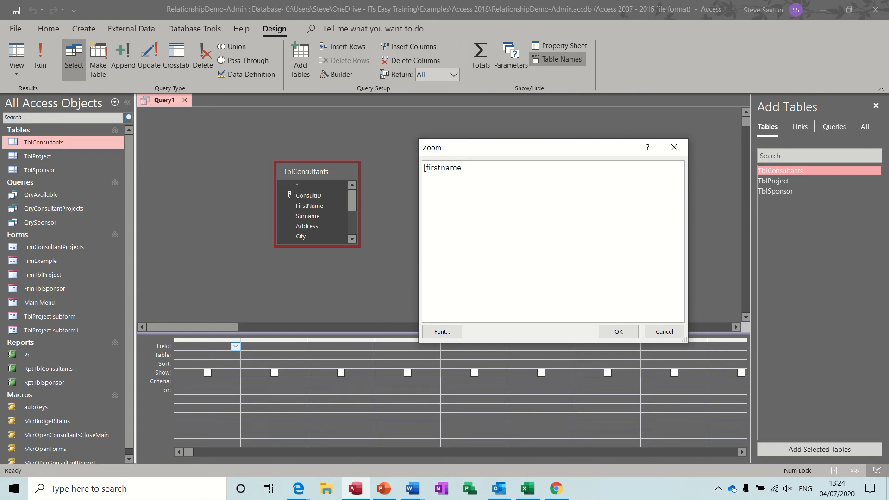
text(])
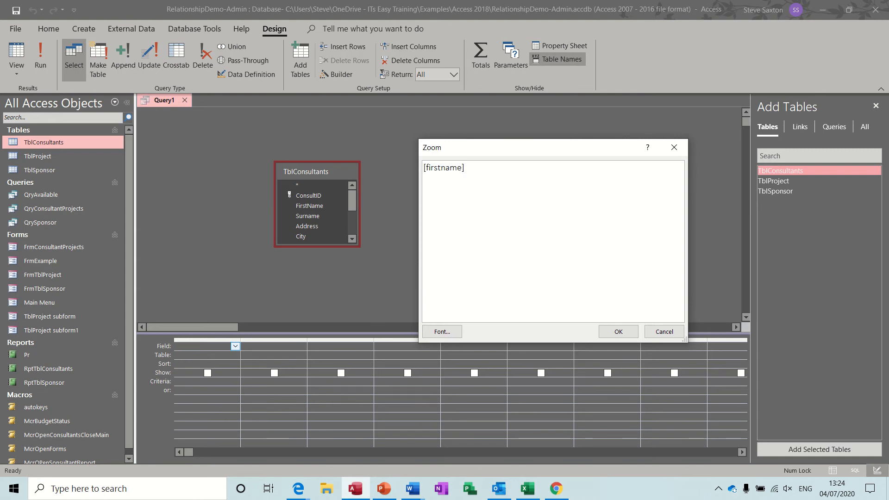
text(&)
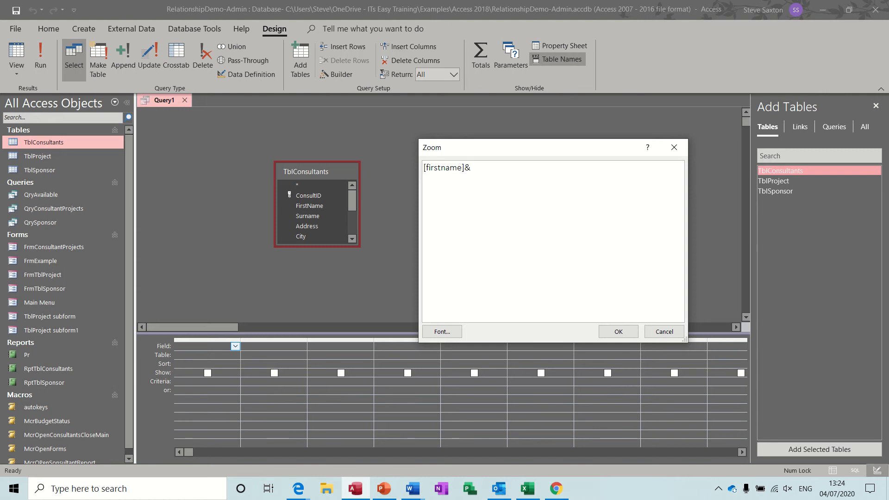
text(")
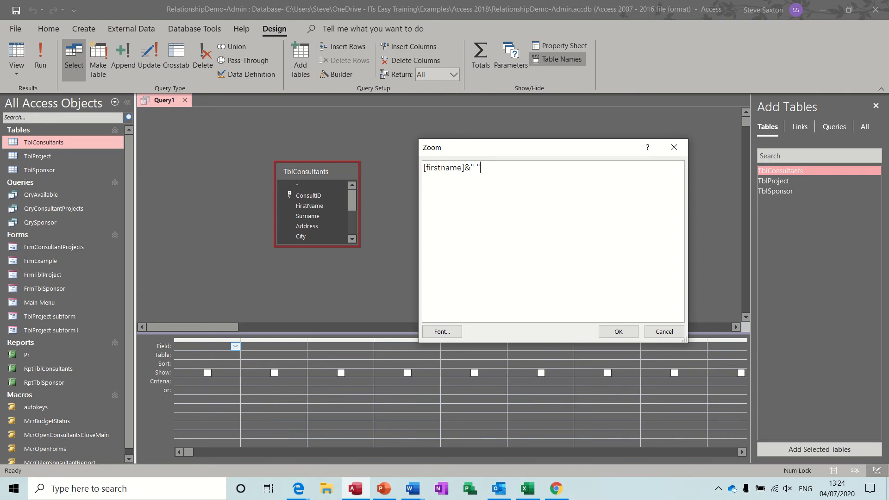
text(&)
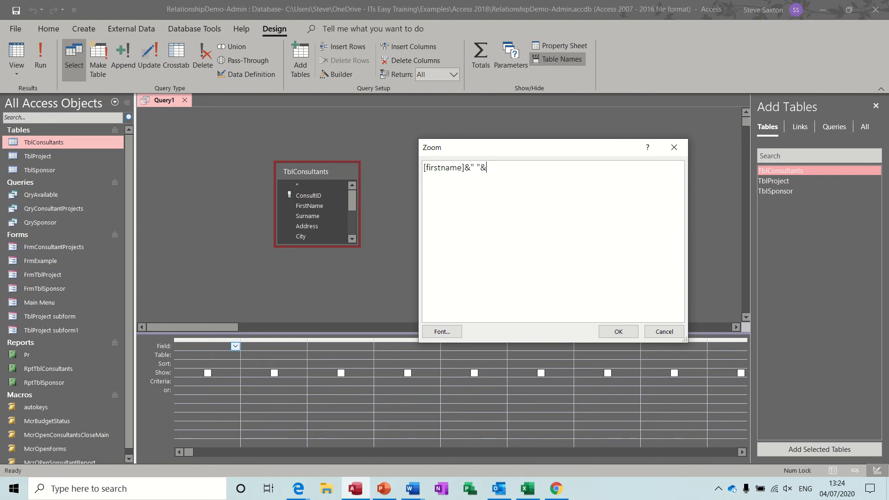
text([surname)
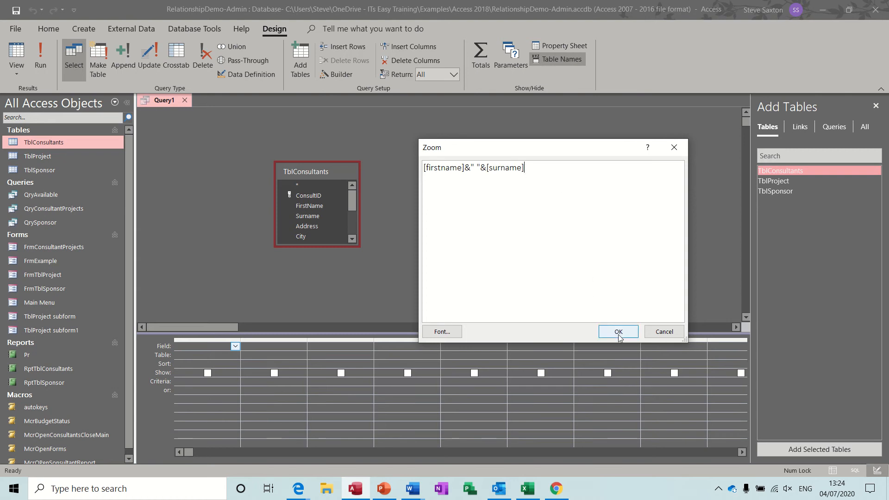
click(618, 331)
text(Heading: )
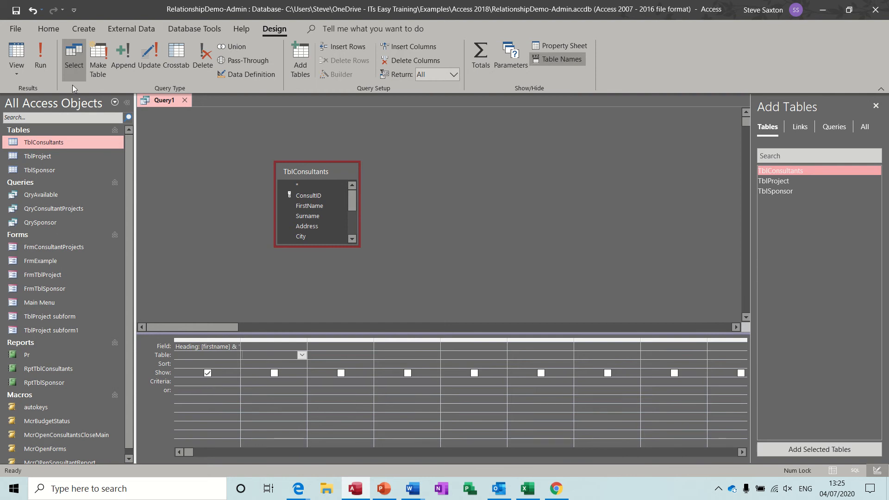
Step: Run the query and widen the Heading column to fit the full names
click(41, 54)
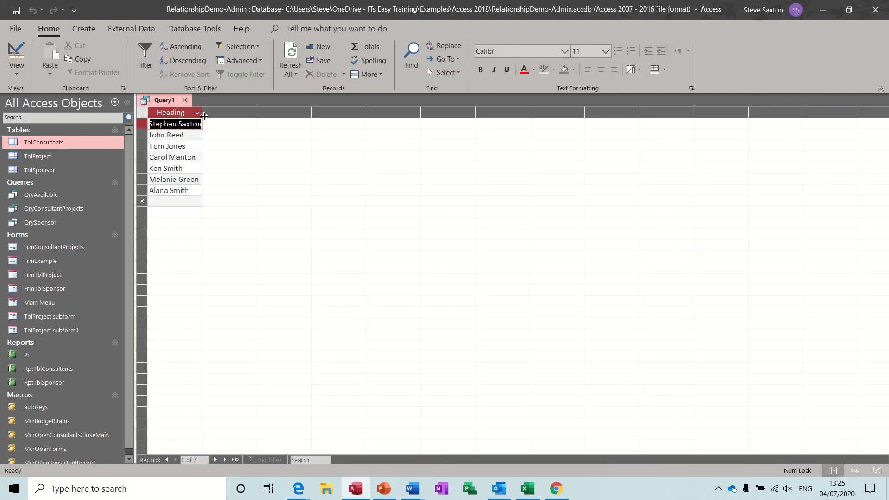
drag(202, 112, 243, 112)
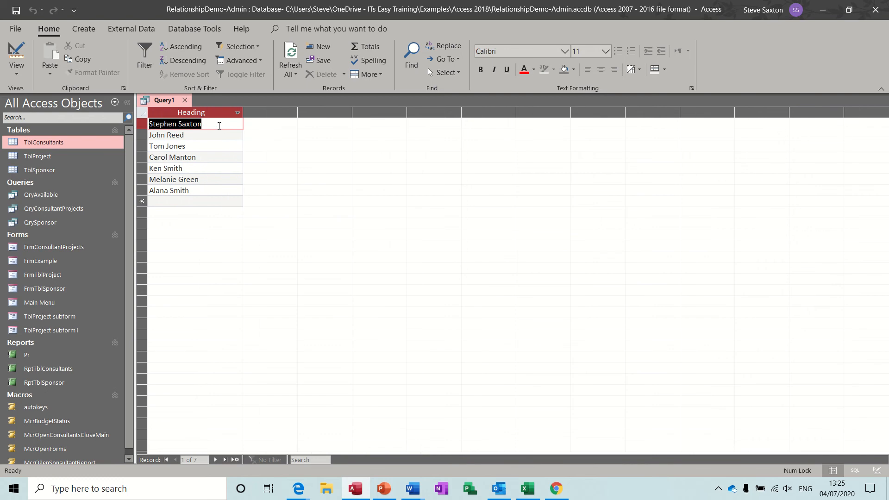
mouse_move(190, 180)
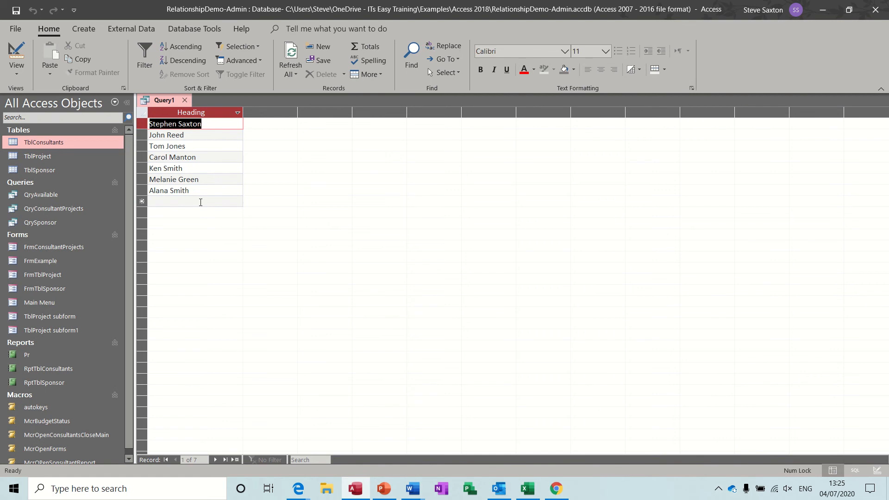
mouse_move(192, 128)
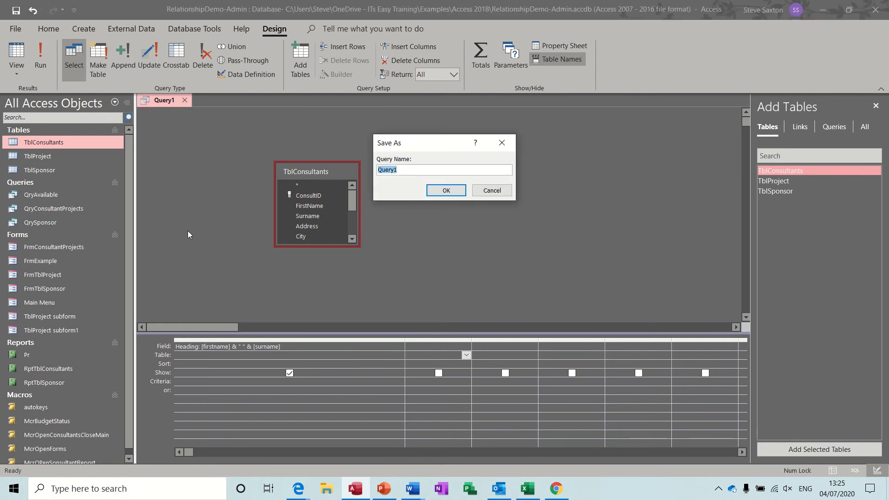
Step: Save the query as QryHeading
text(Q)
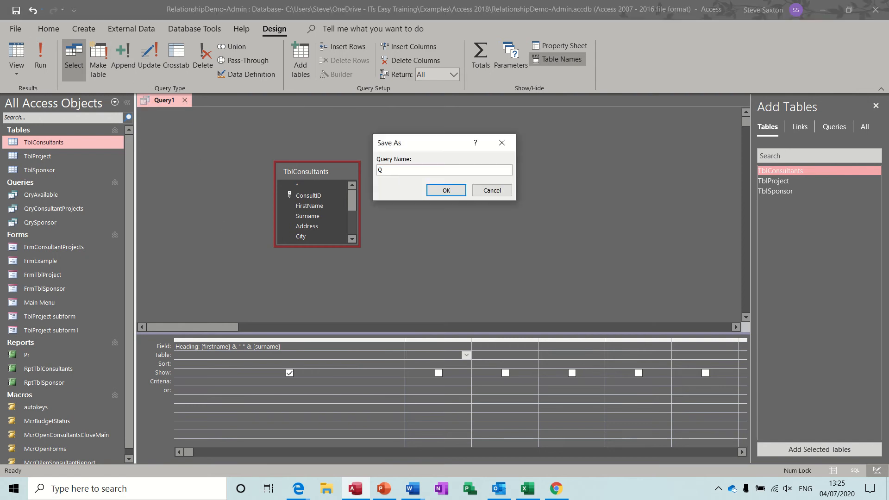
text(ryHeading)
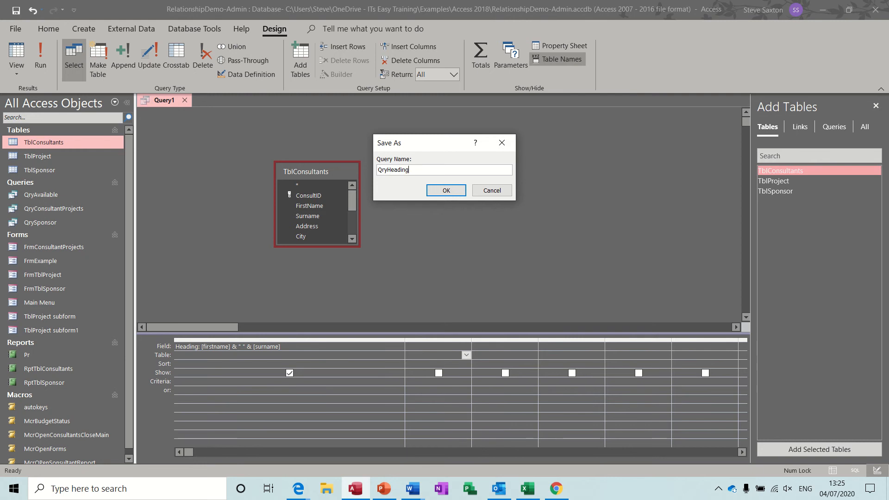
click(445, 190)
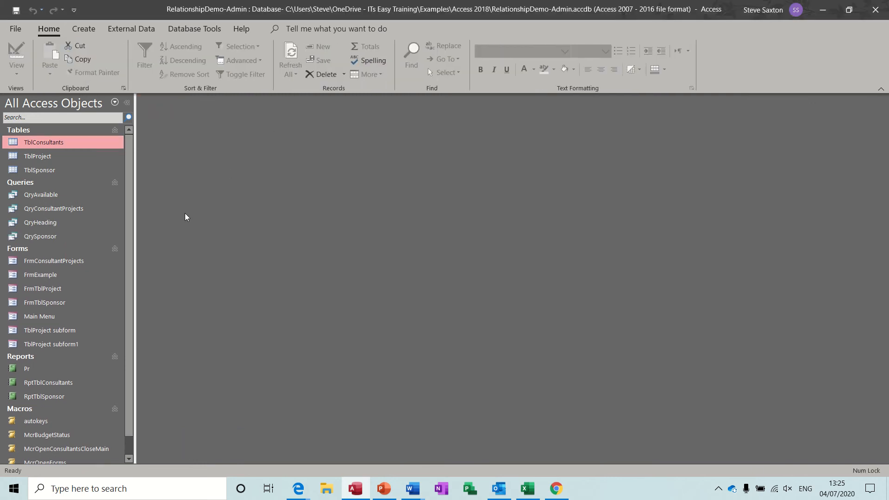
Step: Create a blank report design with TblConsultants as its Record Source
click(83, 29)
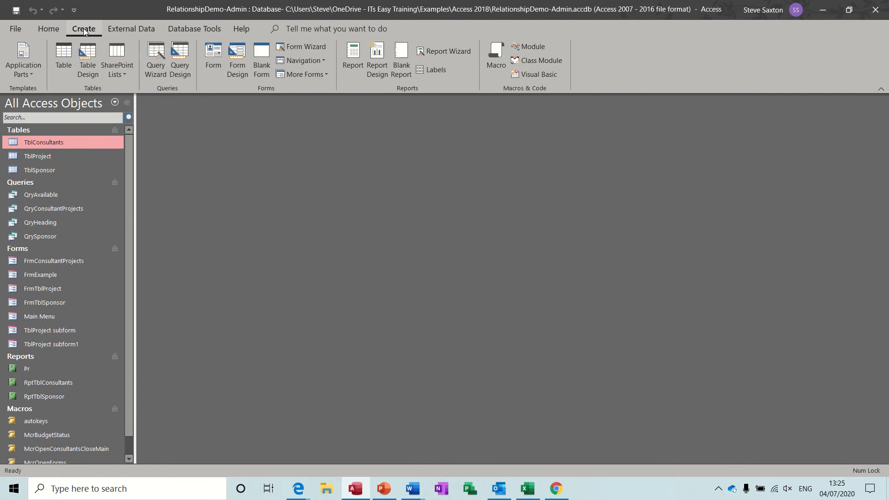
click(377, 60)
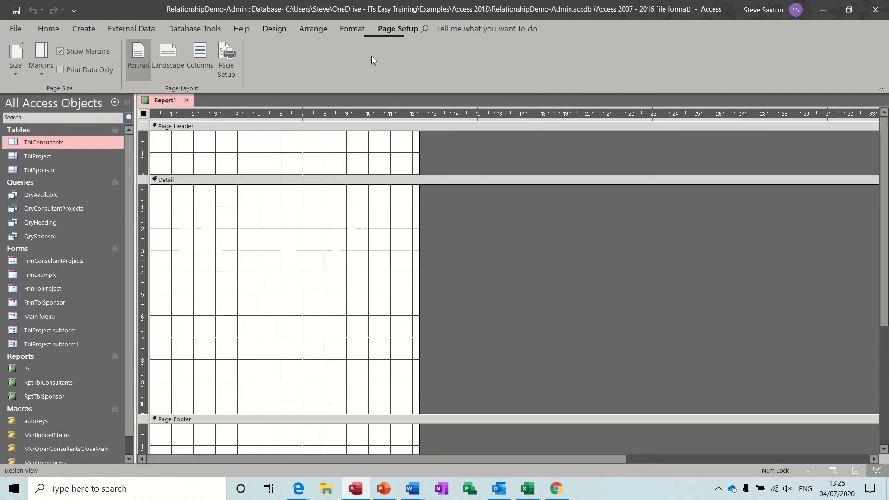
mouse_move(327, 38)
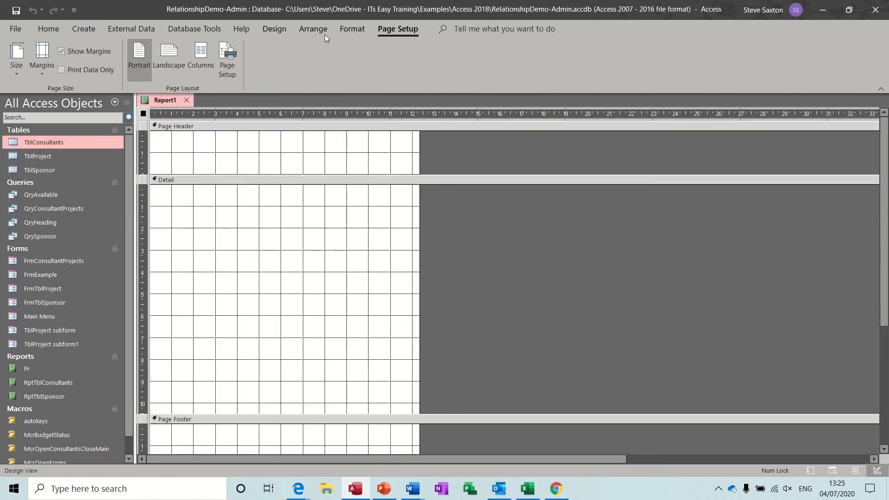
click(353, 28)
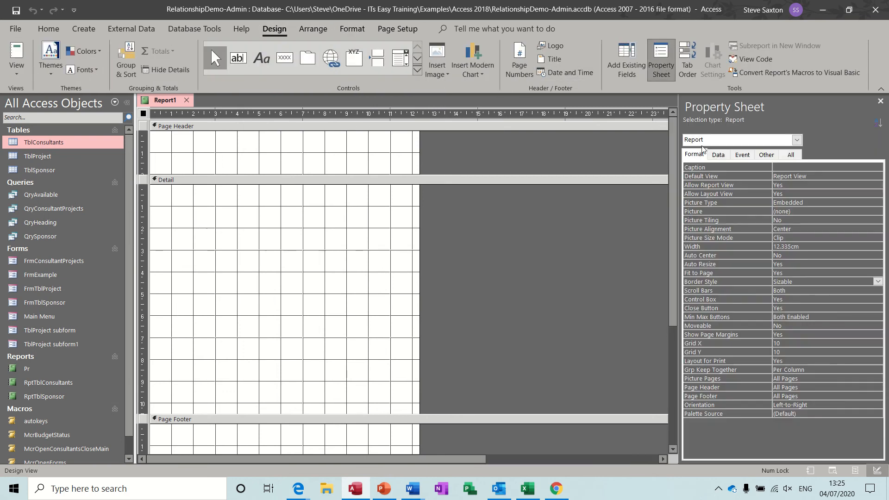
click(719, 154)
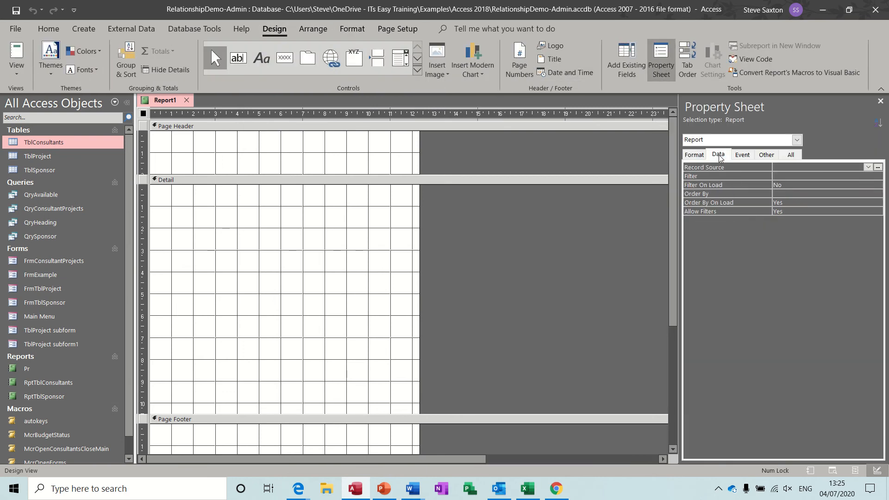
click(868, 167)
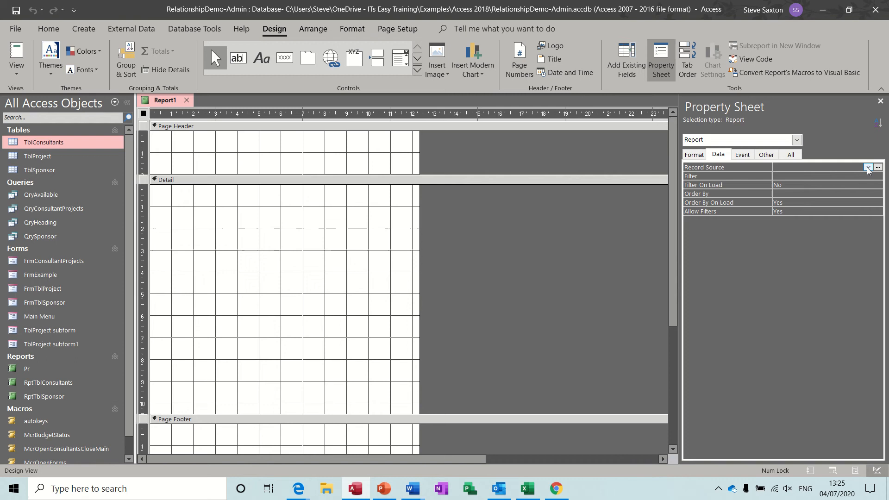
click(869, 167)
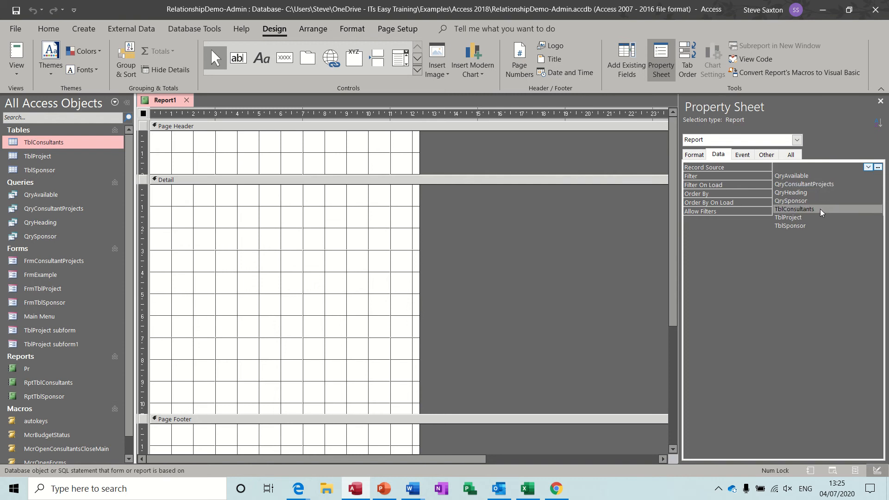
click(795, 209)
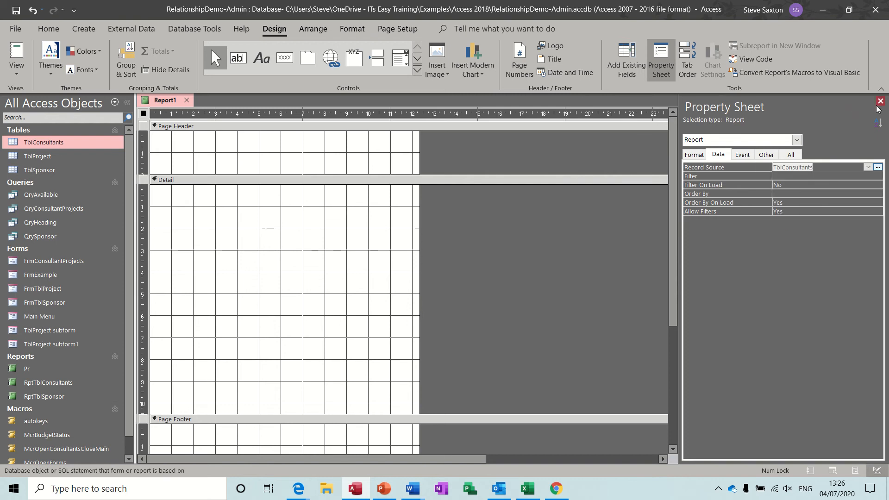
click(880, 101)
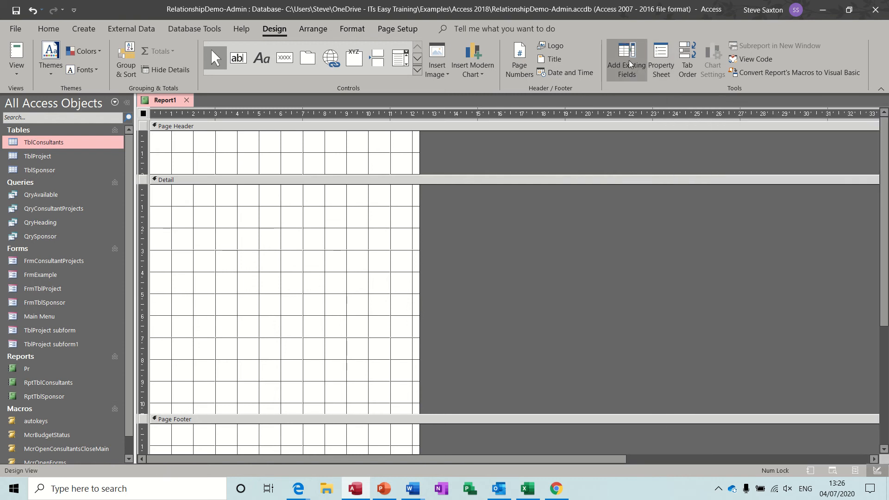
Step: Open the Field List showing TblConsultants' fields via Add Existing Fields
click(627, 56)
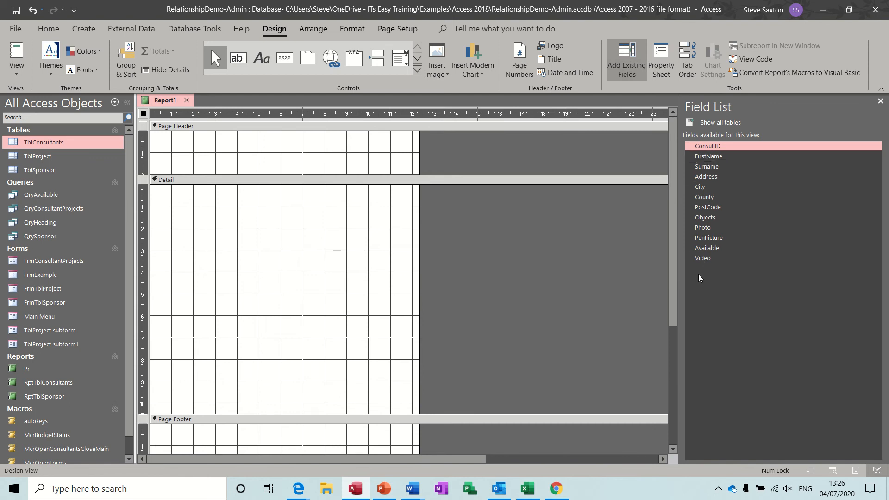
mouse_move(405, 230)
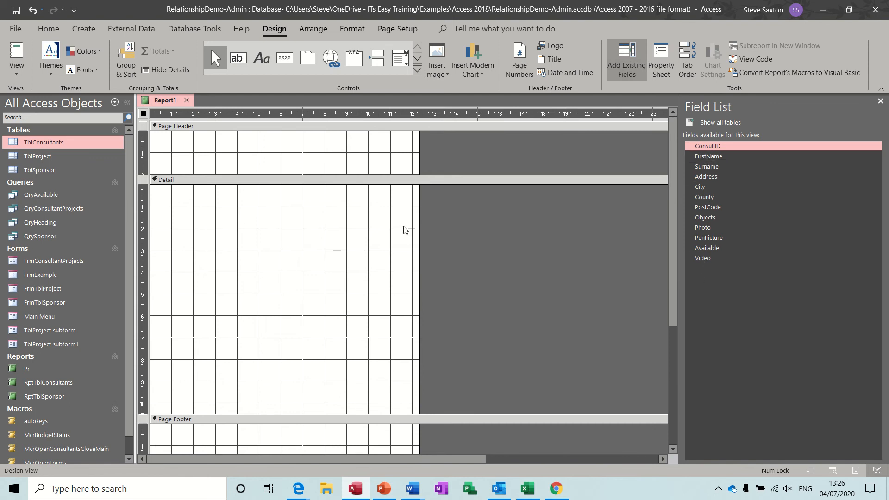
mouse_move(346, 262)
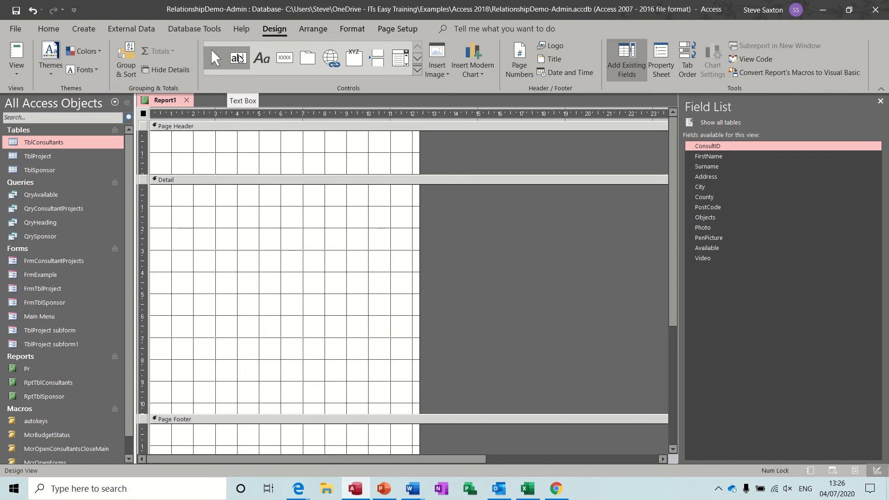
mouse_move(308, 33)
text(=)
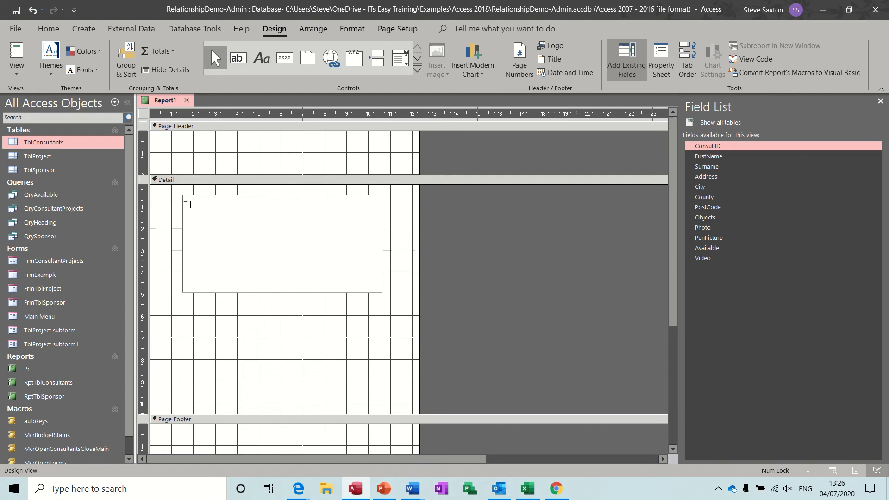
Step: Type =[firstname]&" "&[surname] into the Detail section's unbound text box
text([first)
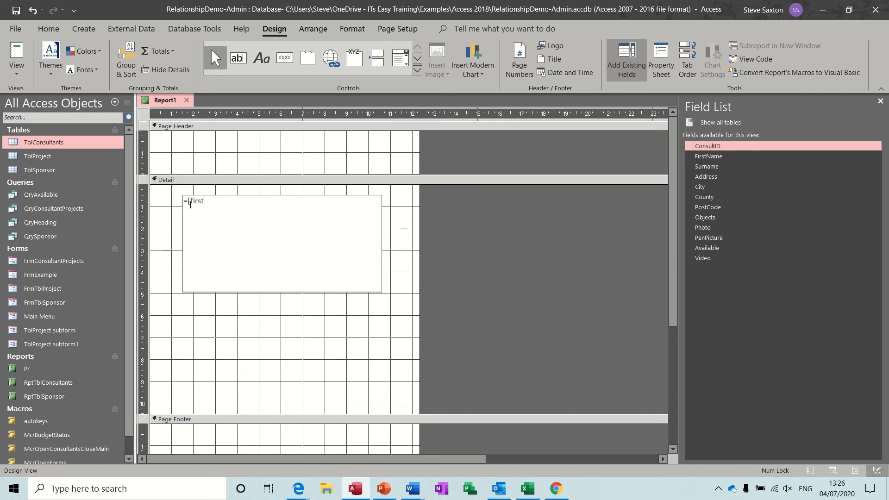
text(name)
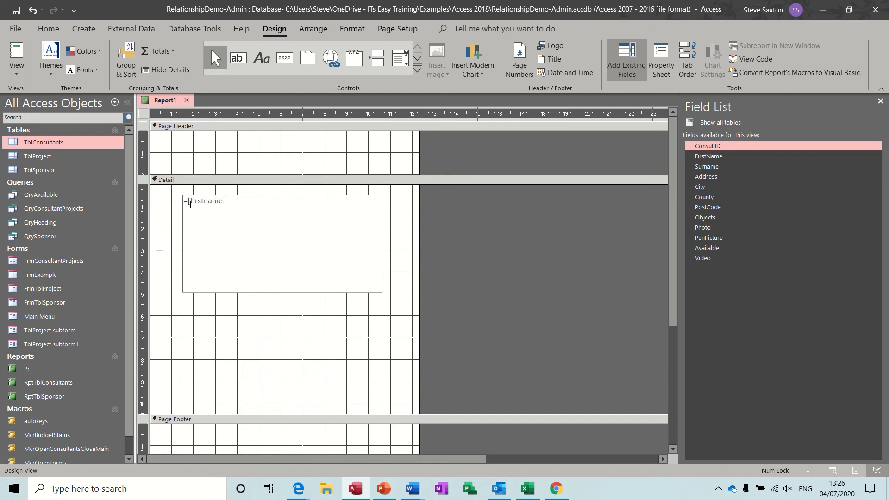
text(])
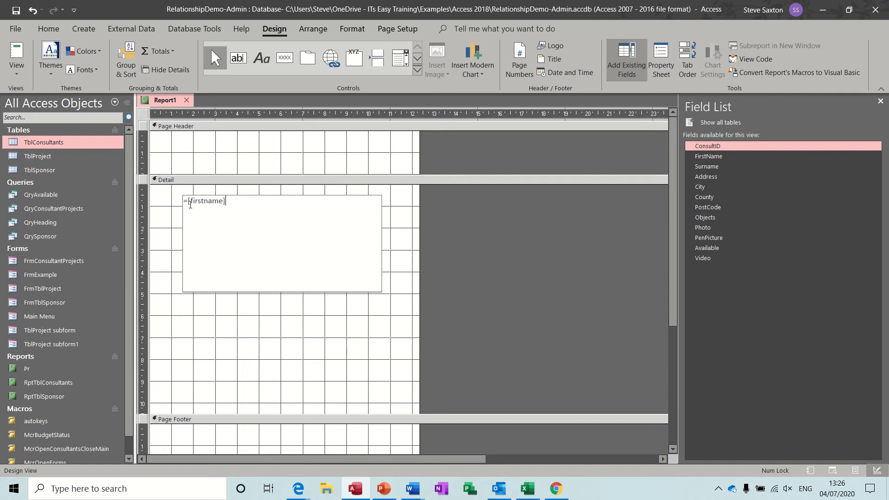
text(&")
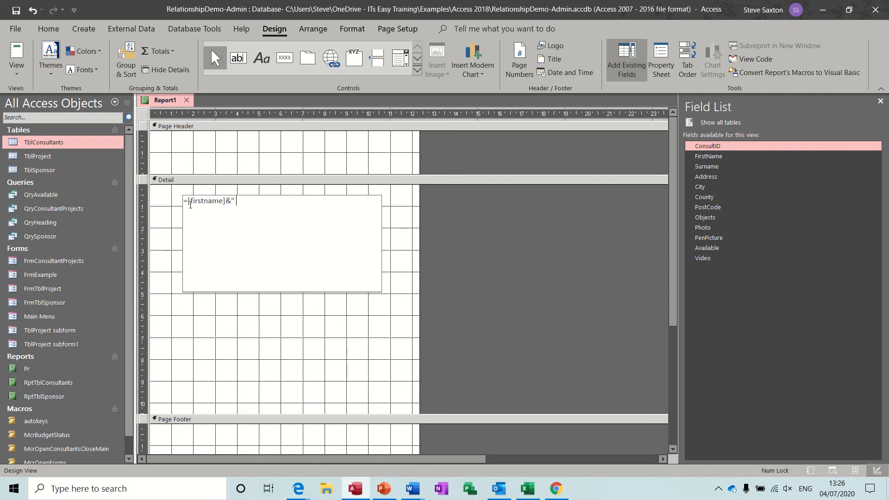
text(" ")
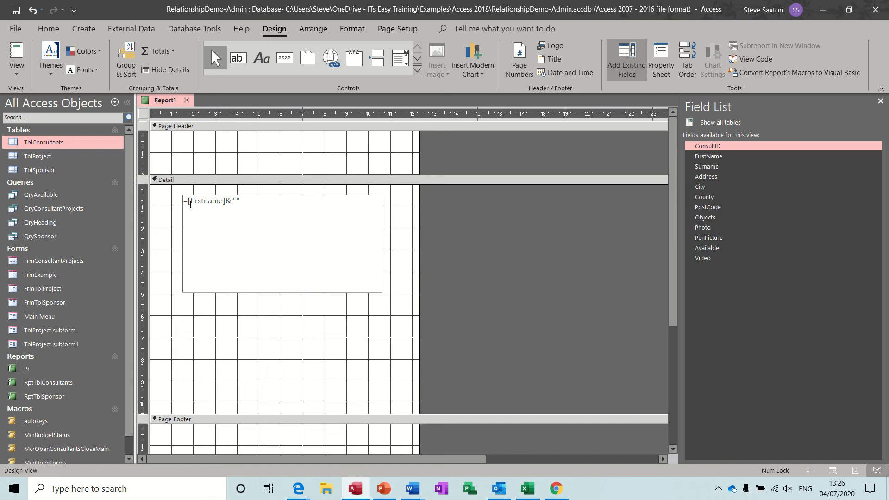
text(&[)
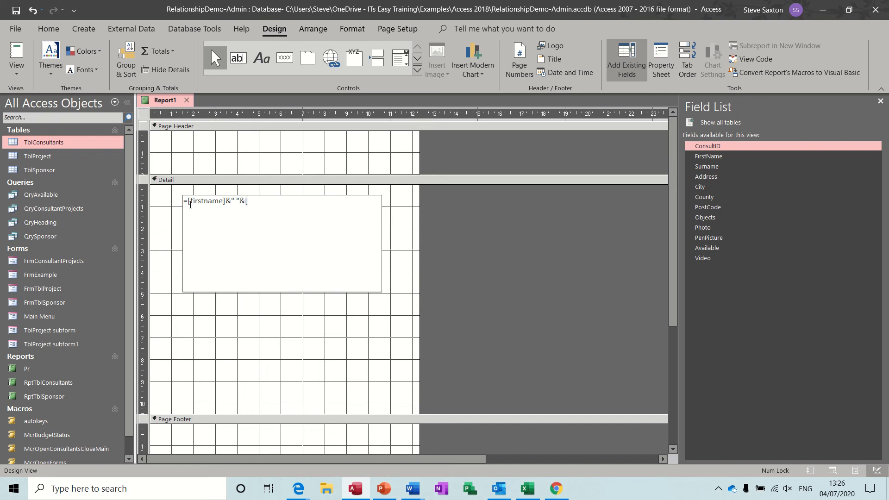
text(surname)
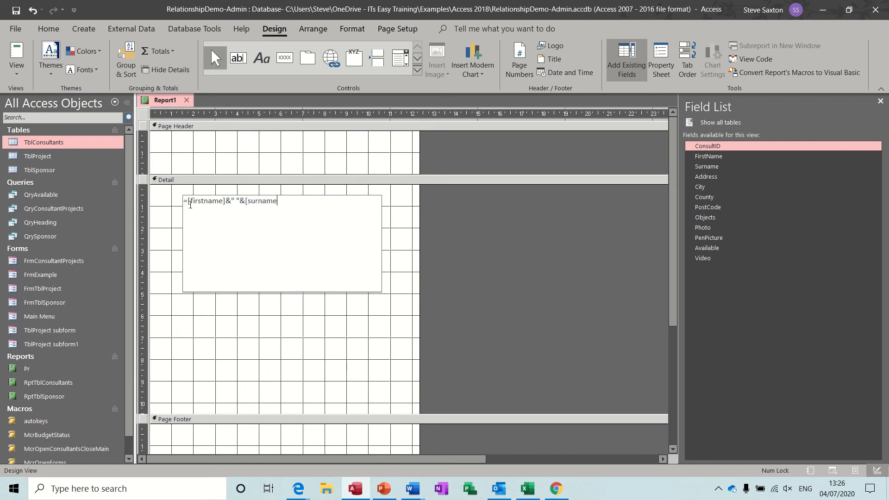
text(]&)
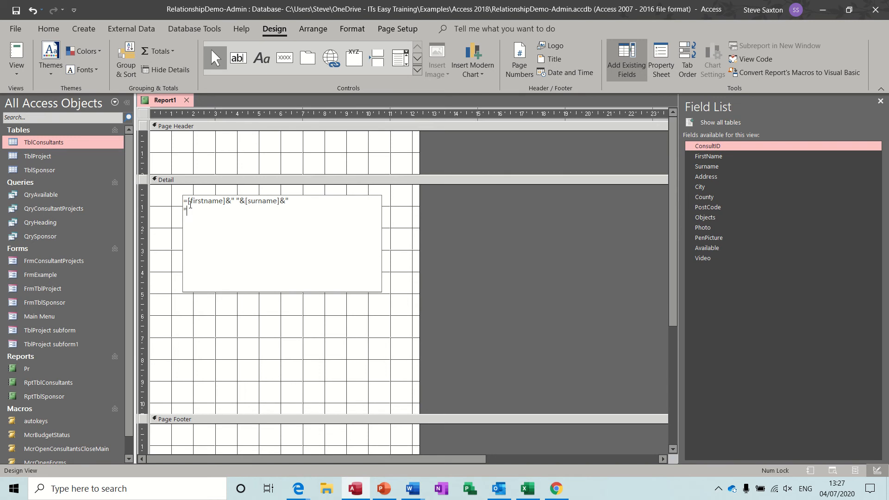
Step: Append a line break and [address] to the text box expression
text([ad)
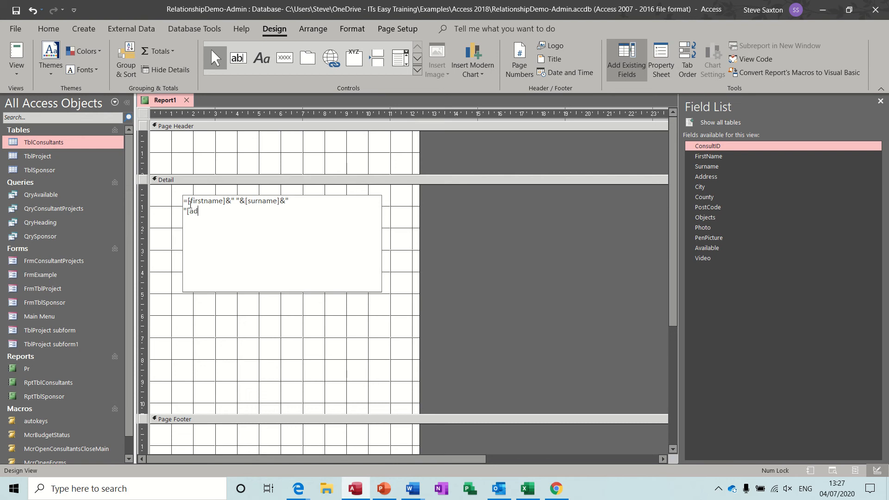
text(ddre)
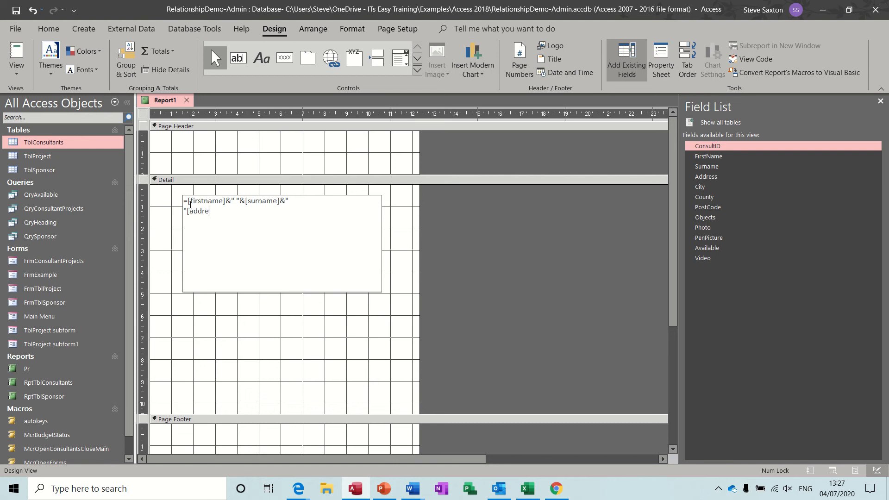
text(ss])
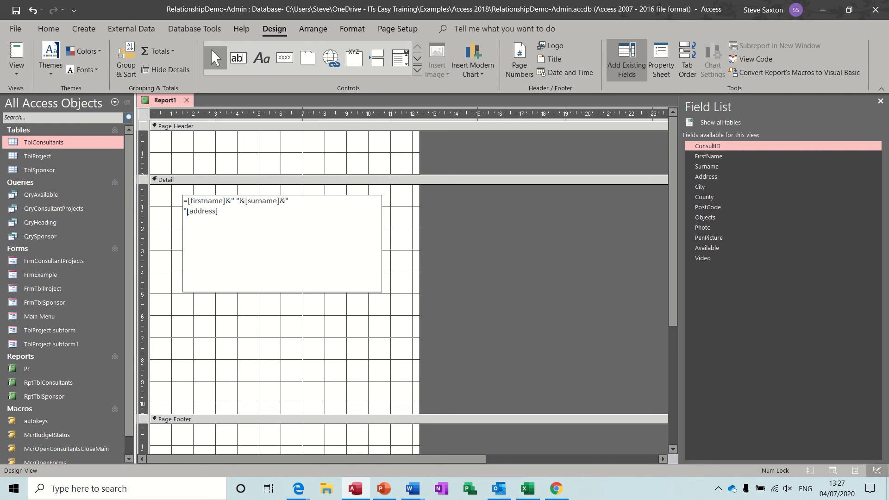
text("&)
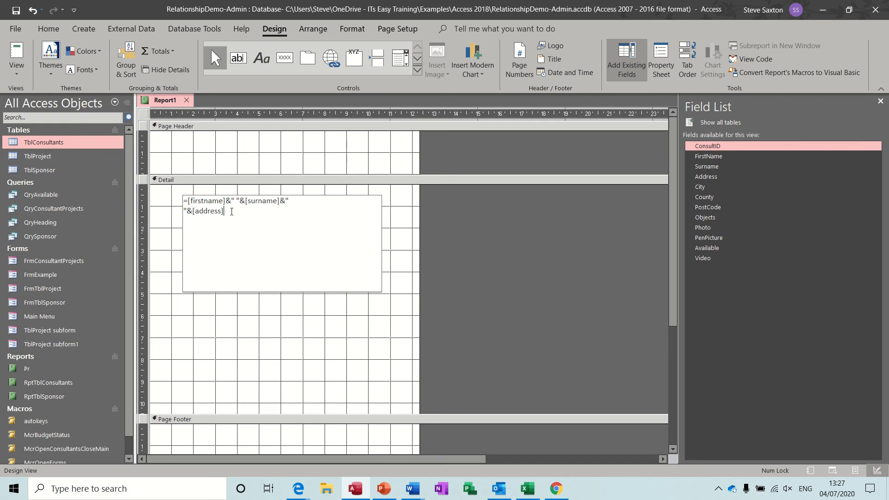
text(&")
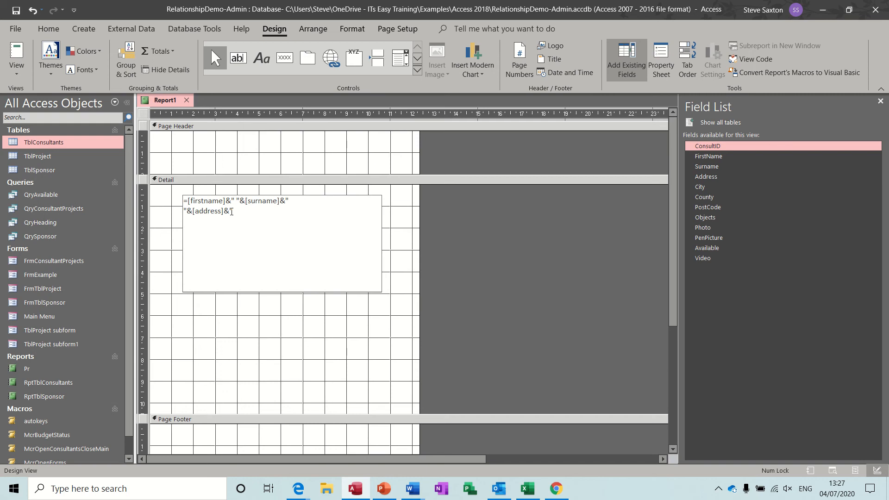
text(")
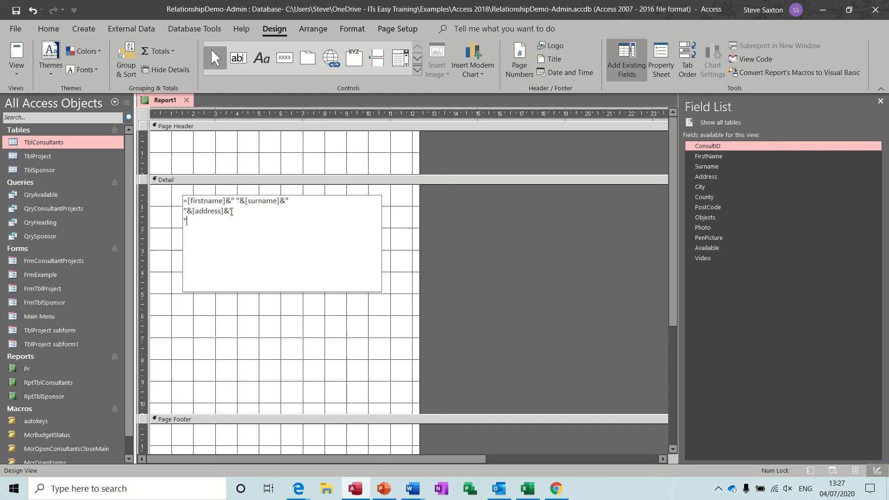
Step: Append [city] and [postcode], each on its own line, to the expression
text([)
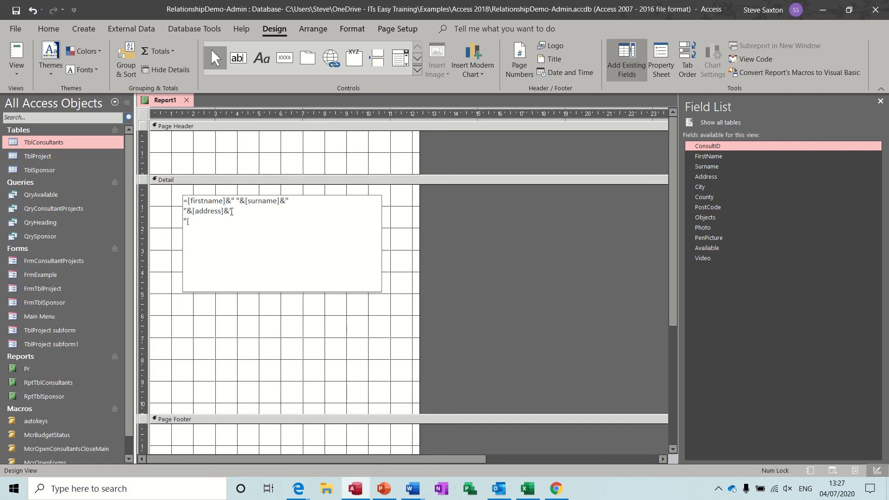
text(&)
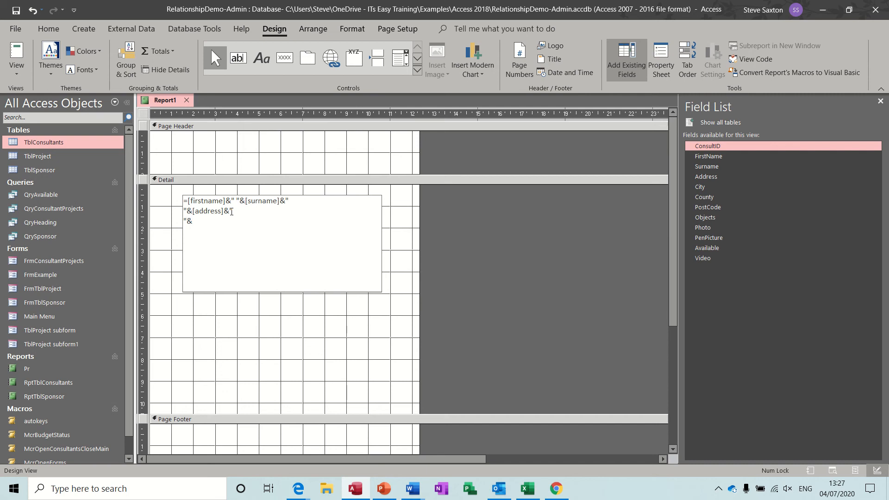
text([city)
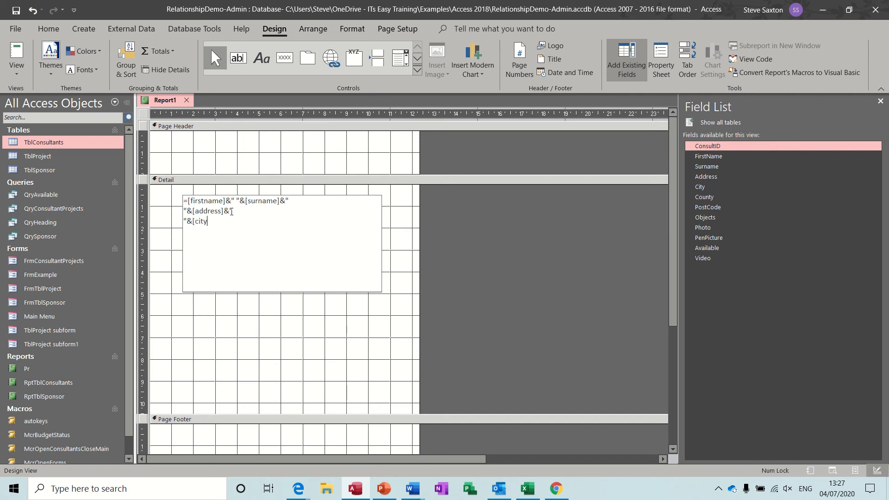
text(])
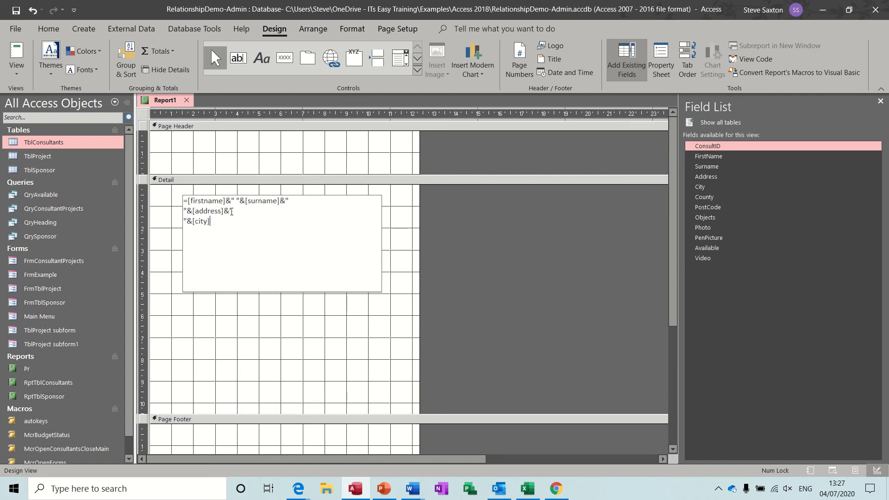
text(&)
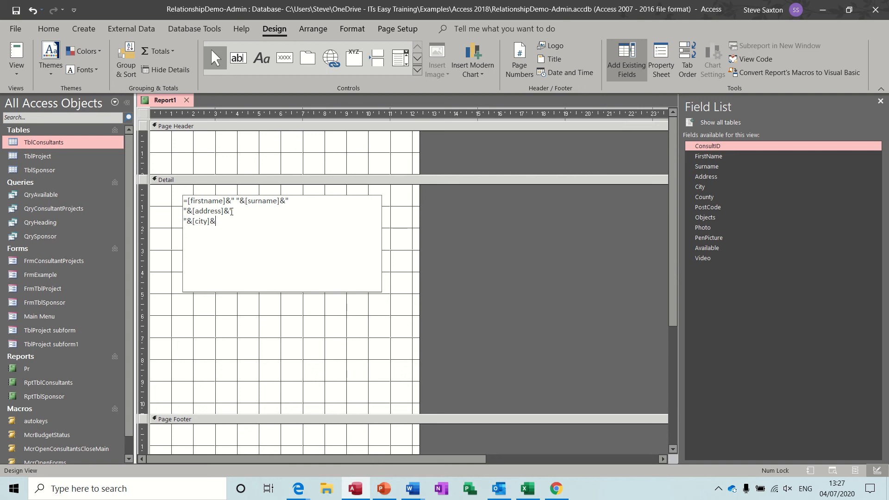
text(")
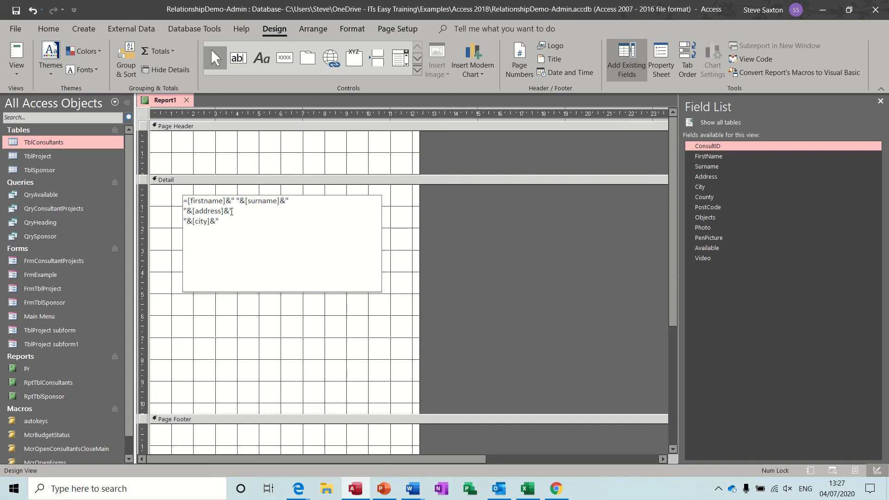
text(")
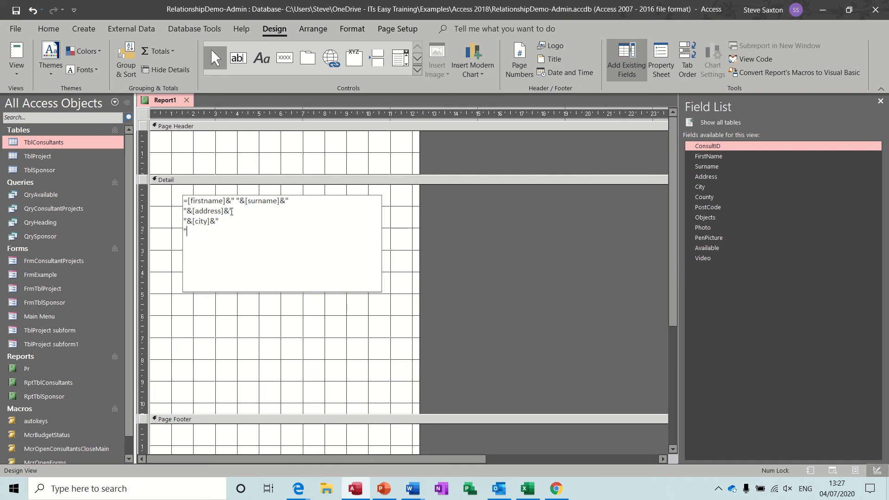
text([p)
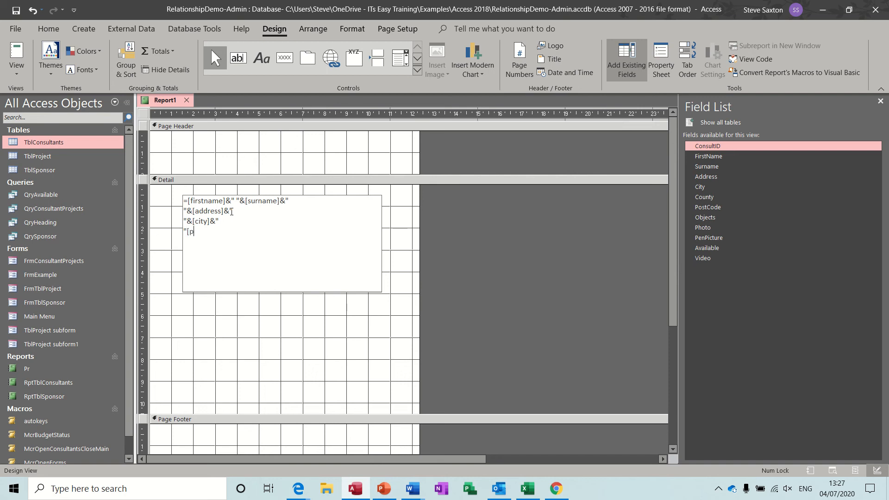
text(postcode)
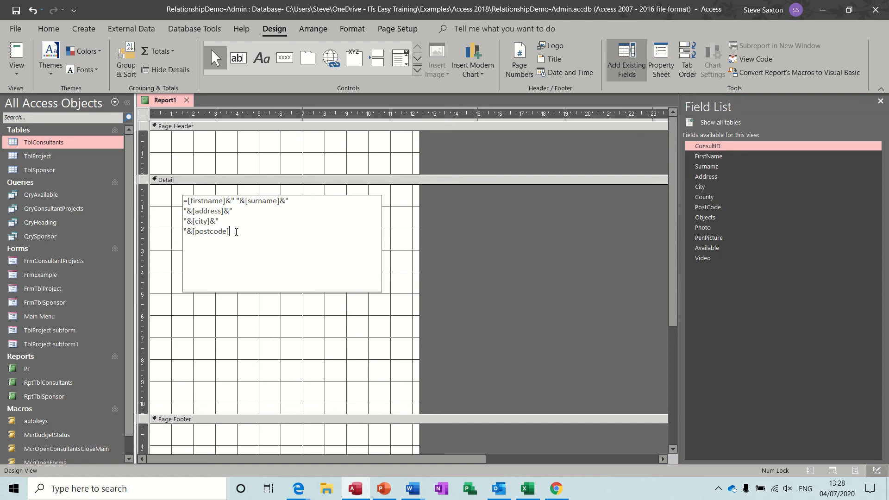
mouse_move(326, 230)
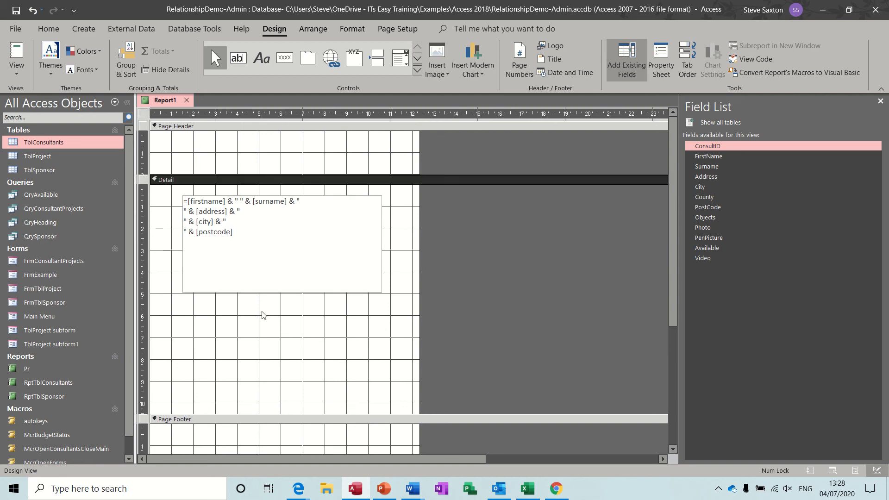
mouse_move(261, 277)
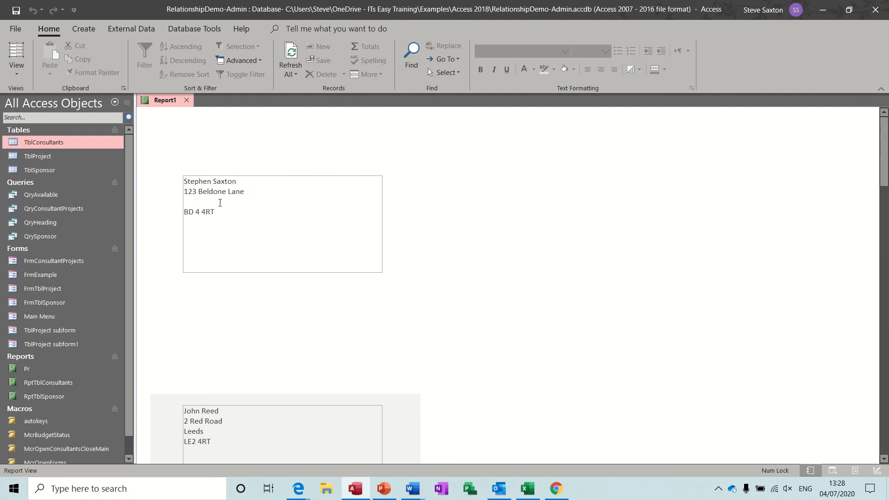
mouse_move(194, 200)
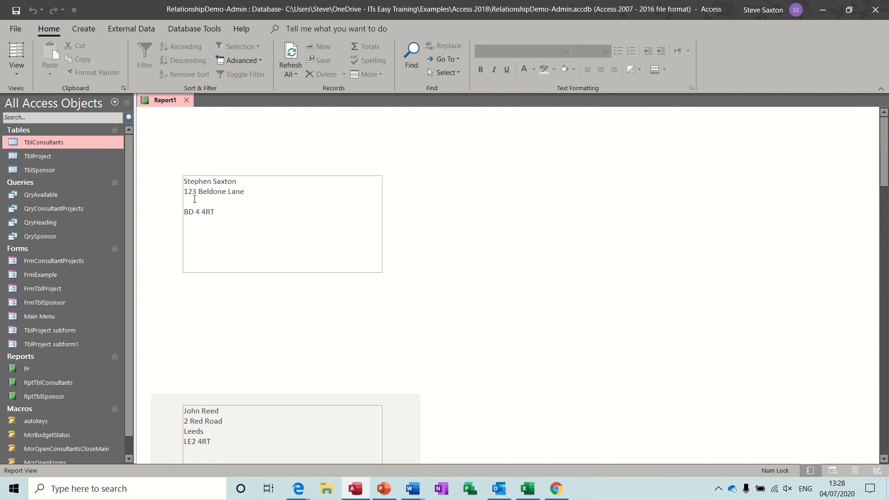
mouse_move(202, 199)
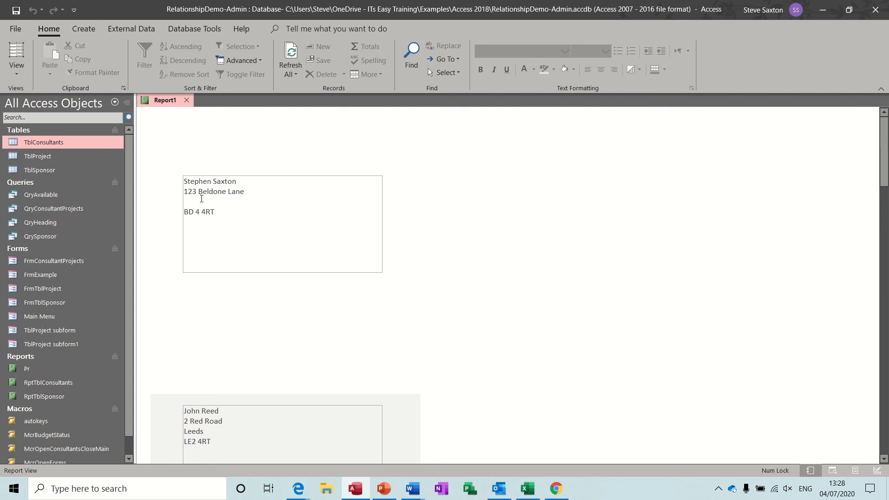
mouse_move(47, 145)
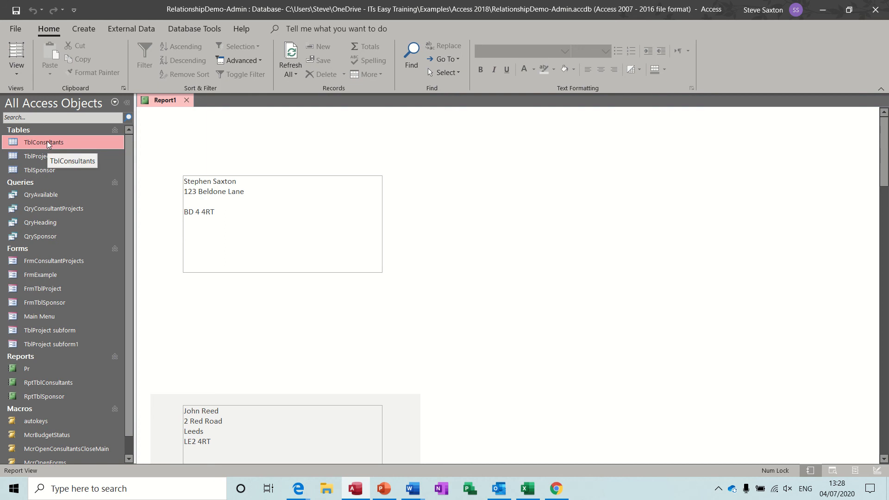
Step: Return the report to Design View to edit the address text box expression
double_click(43, 143)
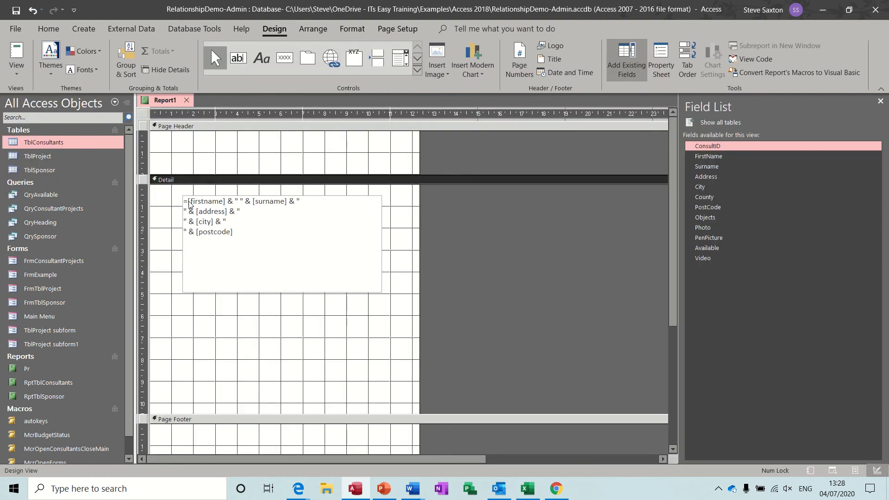
Step: Rewrite the text box as an IIf on [city] Is Null, omitting the city line in the null branch
click(186, 201)
text(iif([city] is n)
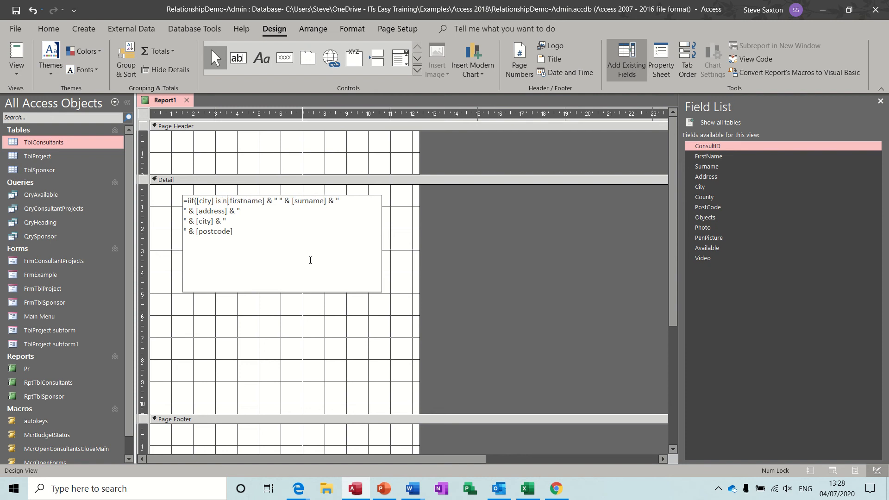
text(ull)
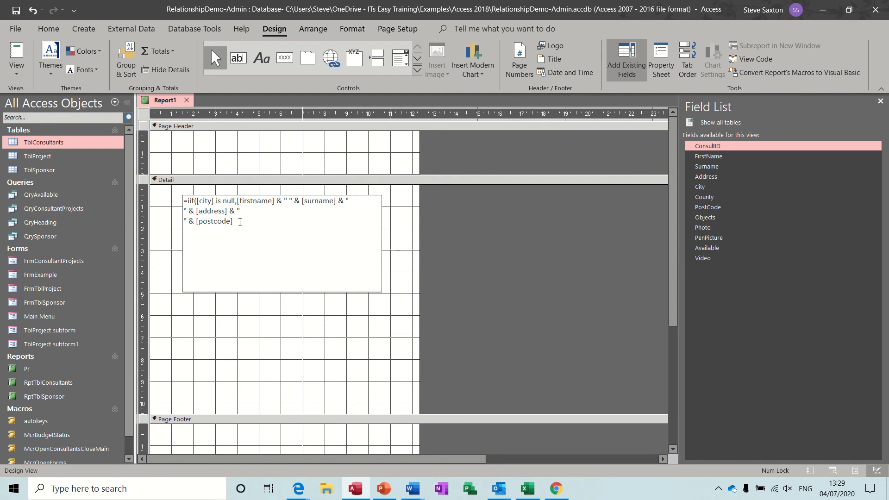
text(,)
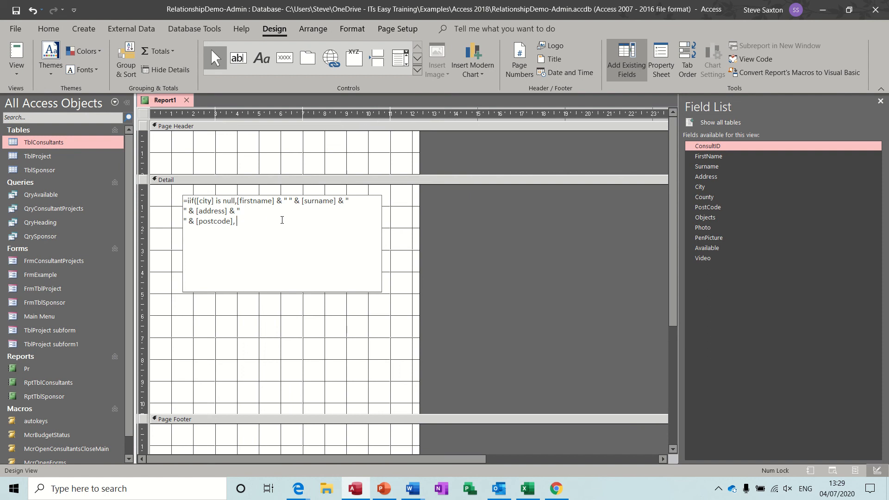
text(" & [city] & ")
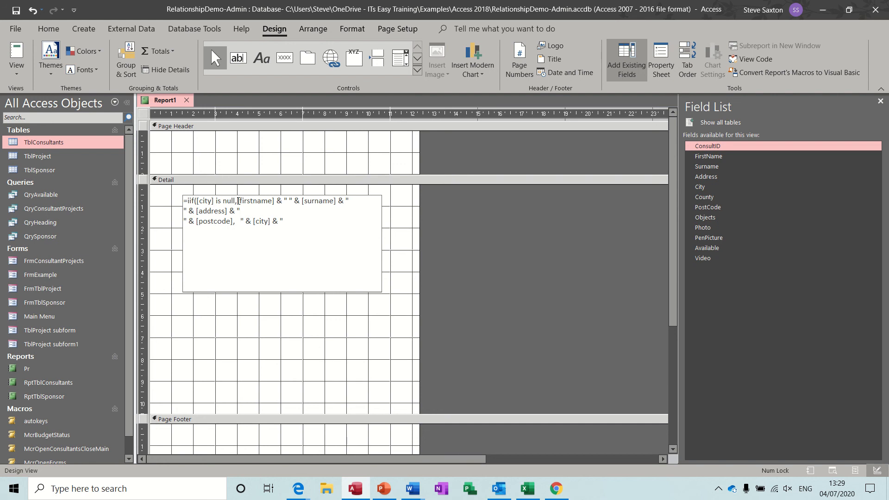
drag(237, 200, 334, 200)
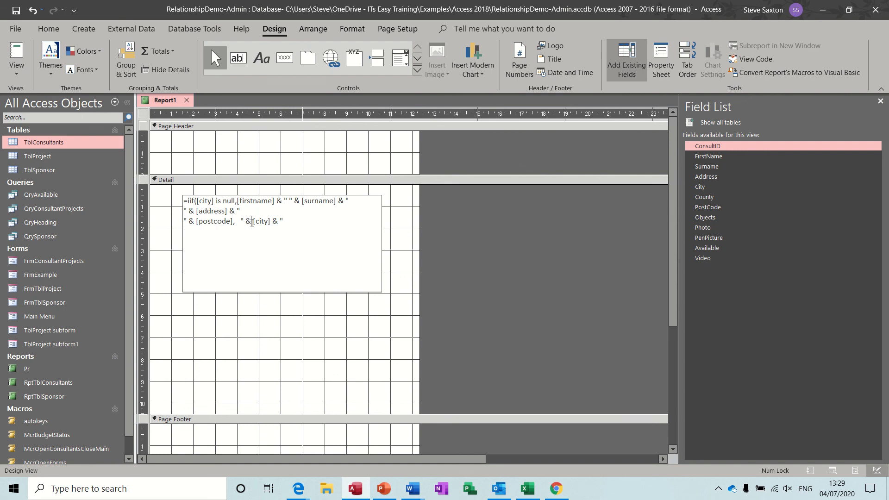
text([firstname] & " " & [surname] & ")
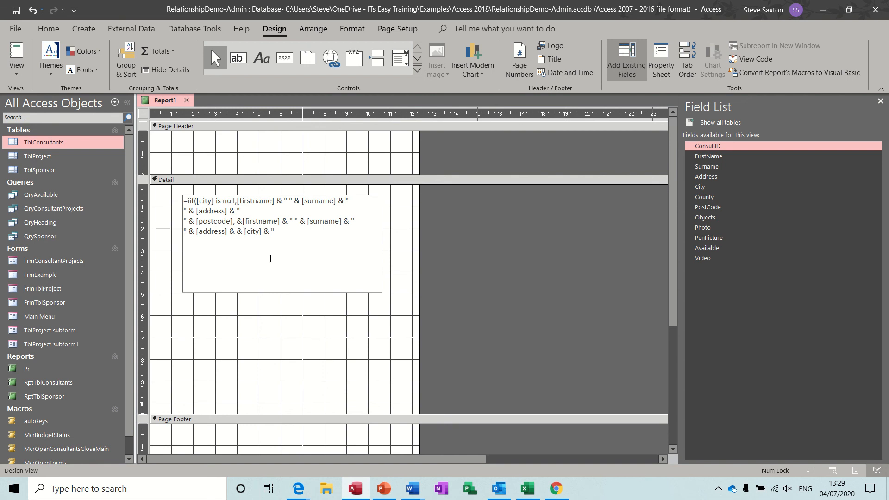
click(275, 232)
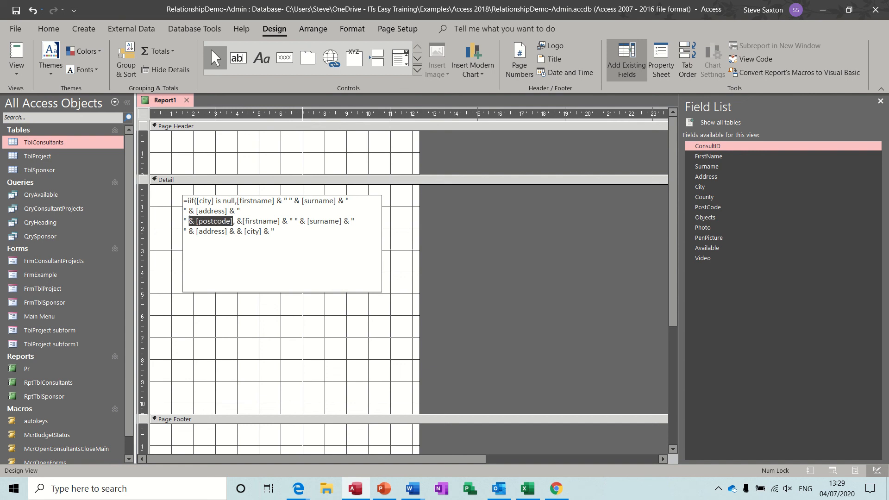
click(275, 231)
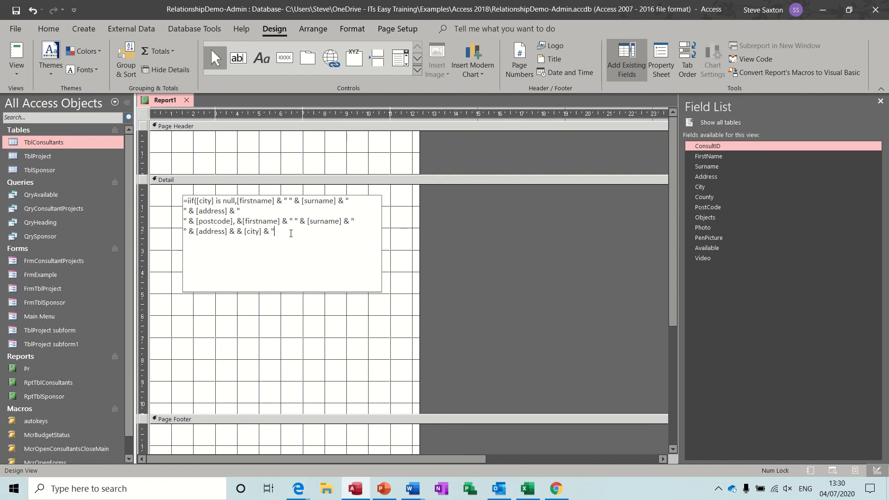
text(& [postcode]))
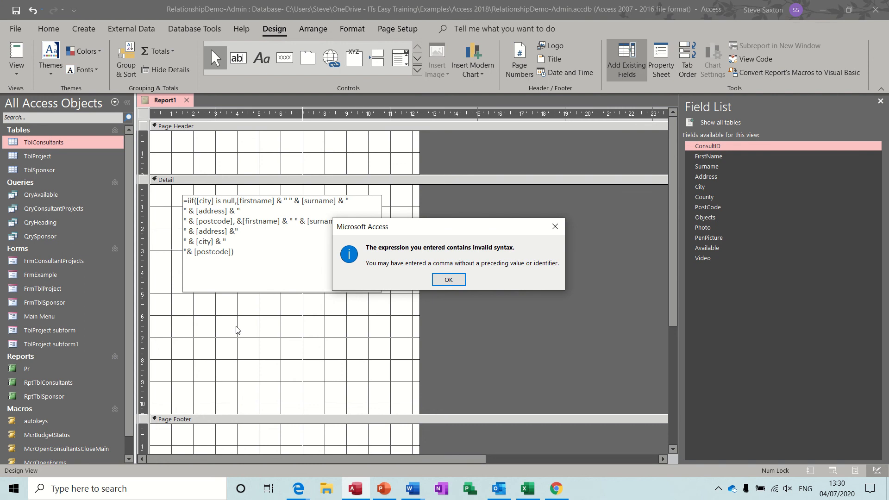
Step: Dismiss the invalid syntax warning about the IIf expression
click(449, 280)
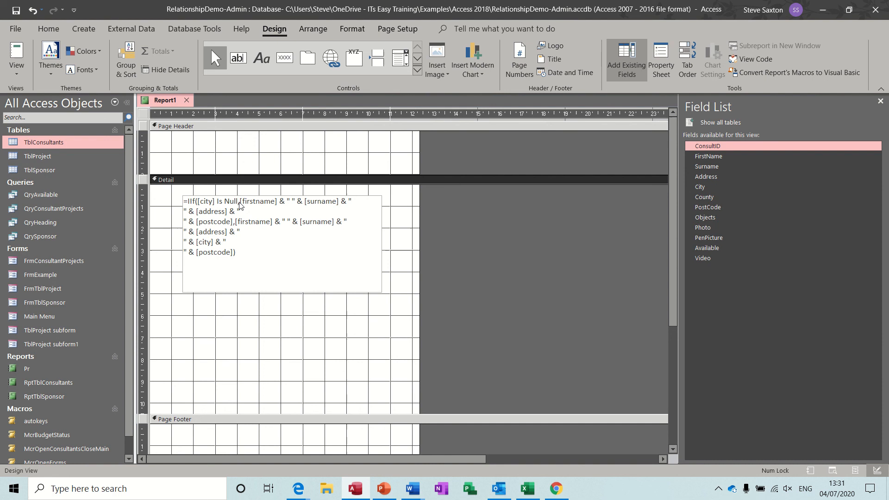
mouse_move(320, 228)
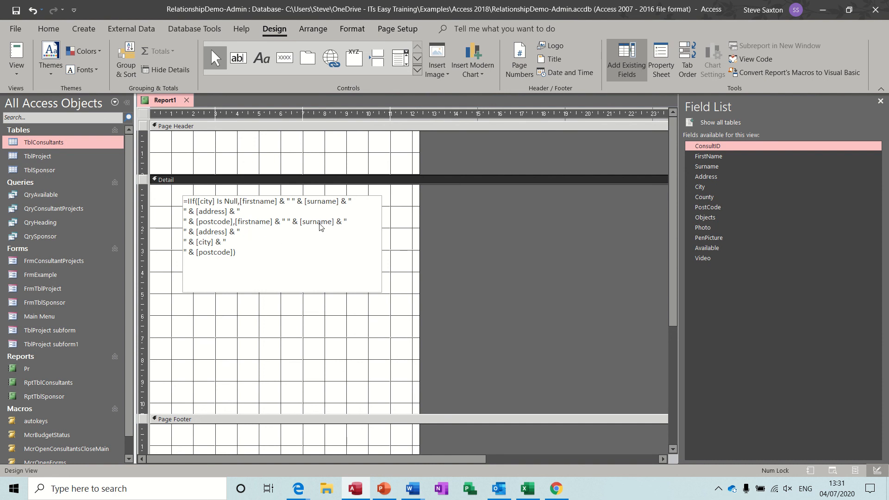
mouse_move(209, 145)
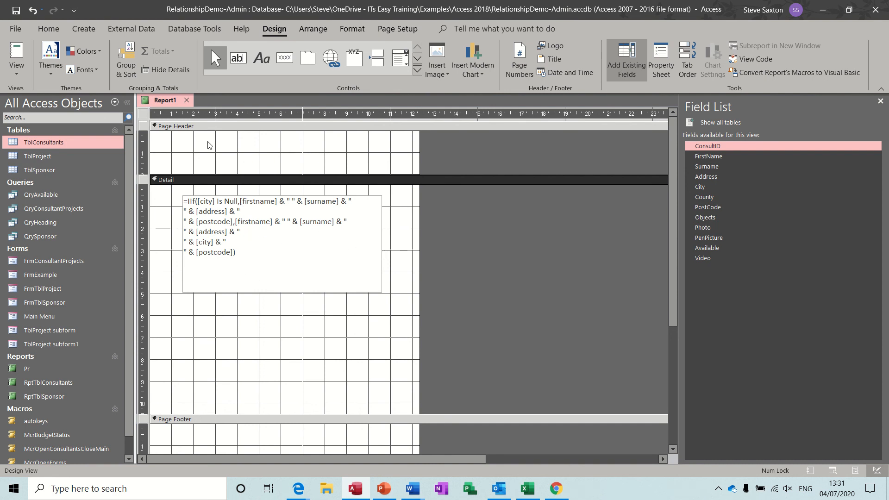
mouse_move(661, 68)
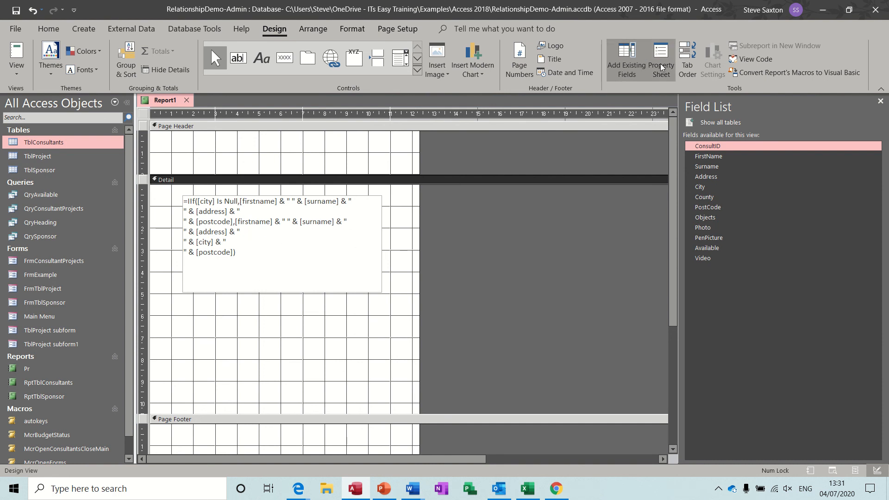
Step: Set the Text0 address box's Border Style to Transparent and preview the report
click(661, 55)
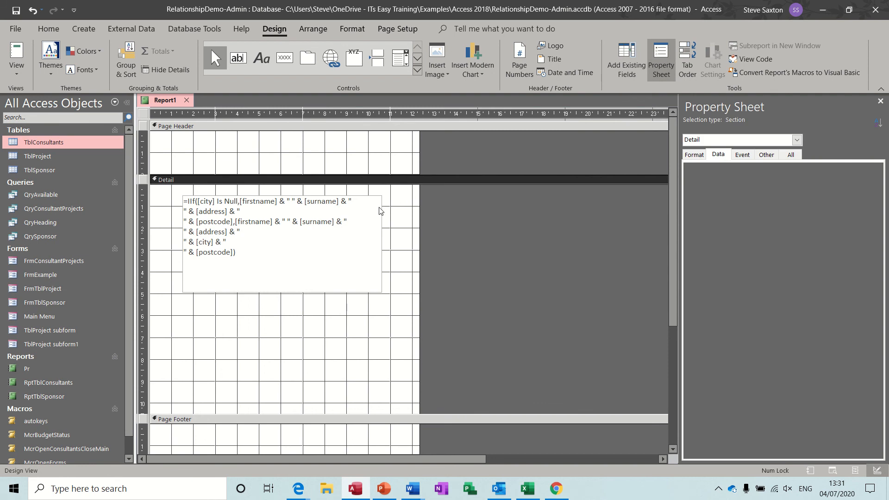
click(282, 243)
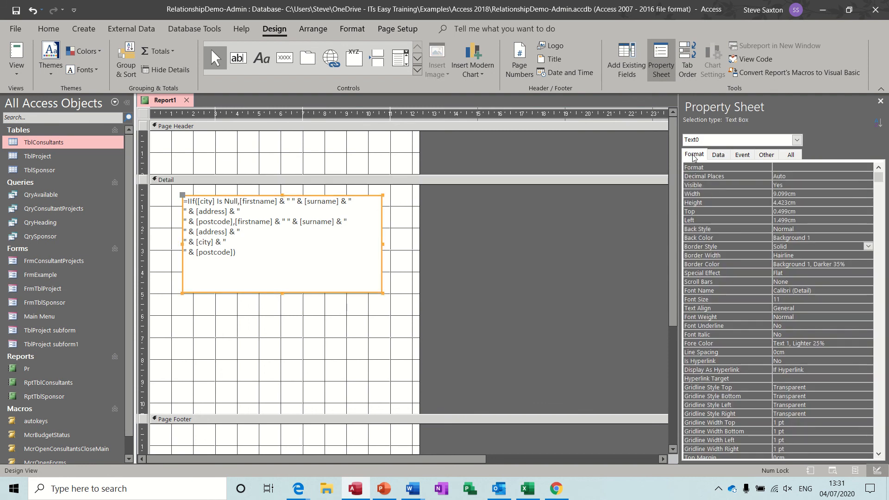
mouse_move(770, 243)
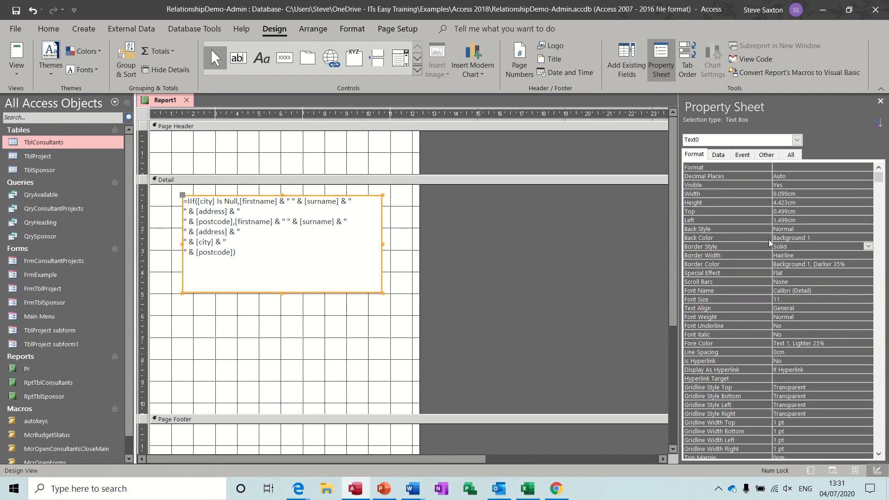
mouse_move(711, 251)
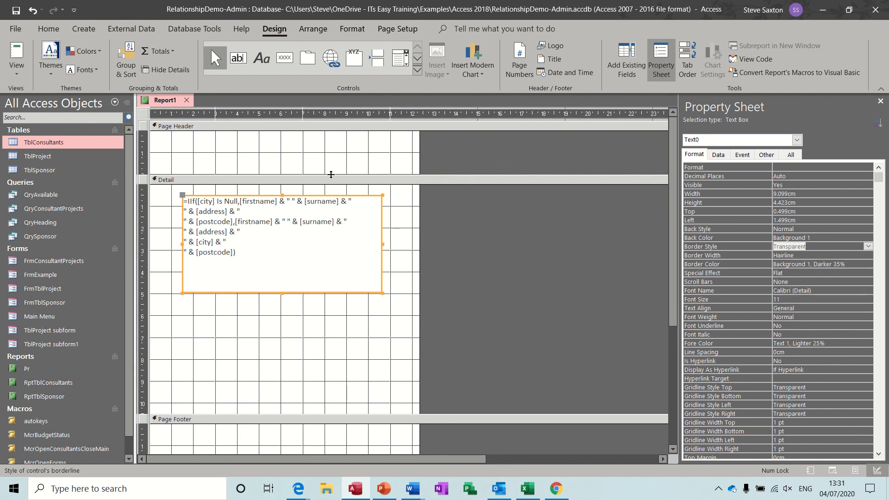
click(15, 55)
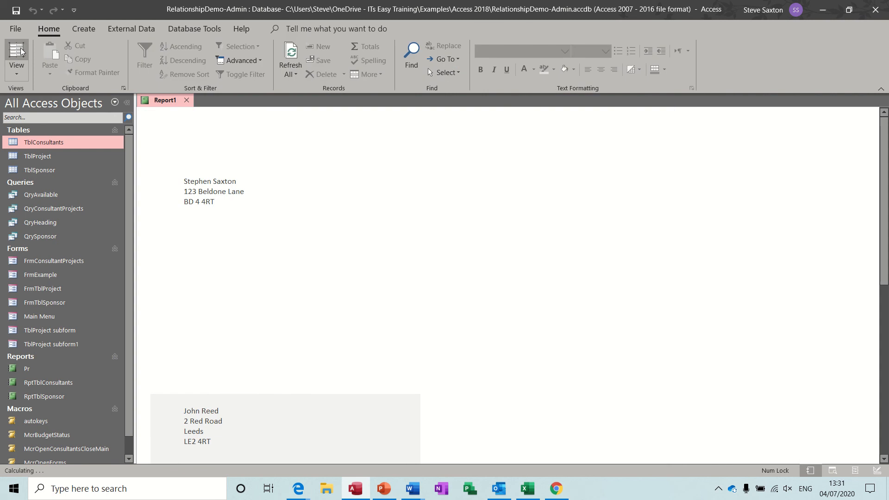
Step: Switch the report back to Design View
click(16, 51)
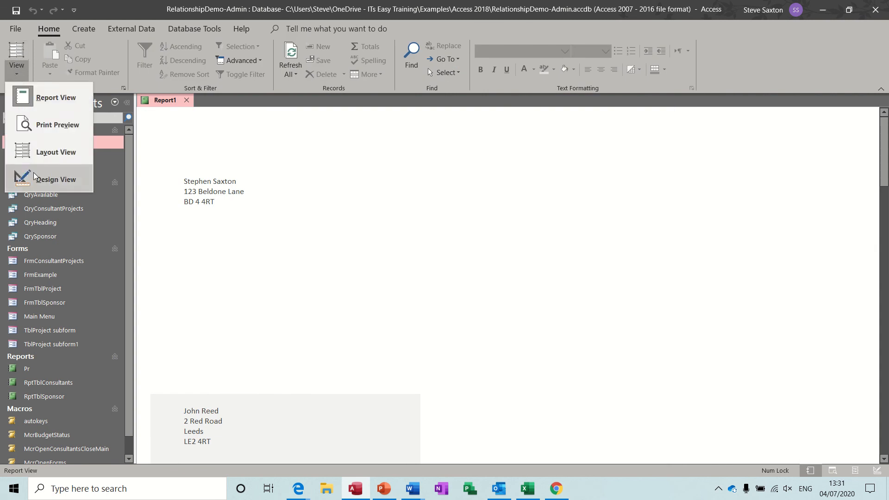
click(55, 178)
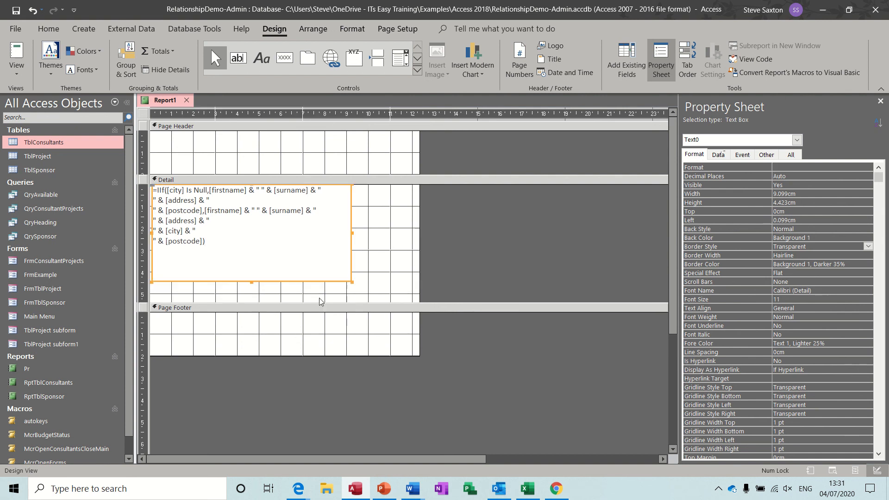
Step: Shorten the Detail section to fit the address text box
drag(251, 282, 251, 254)
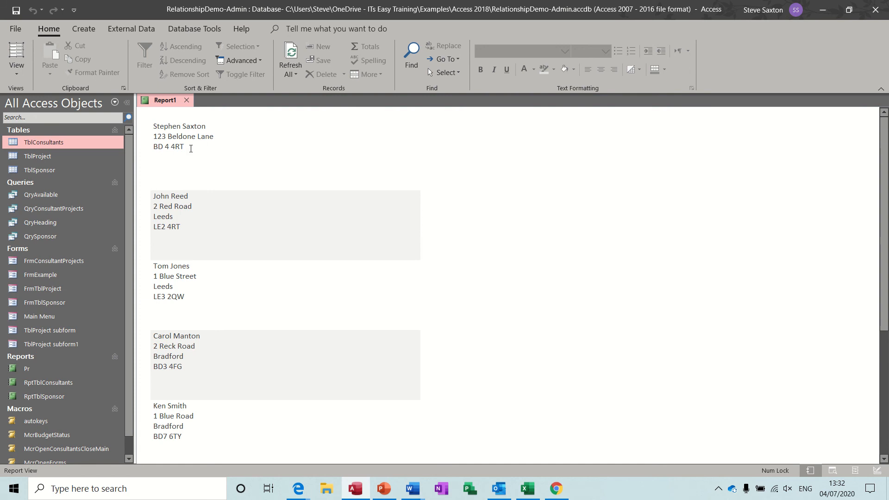
mouse_move(288, 242)
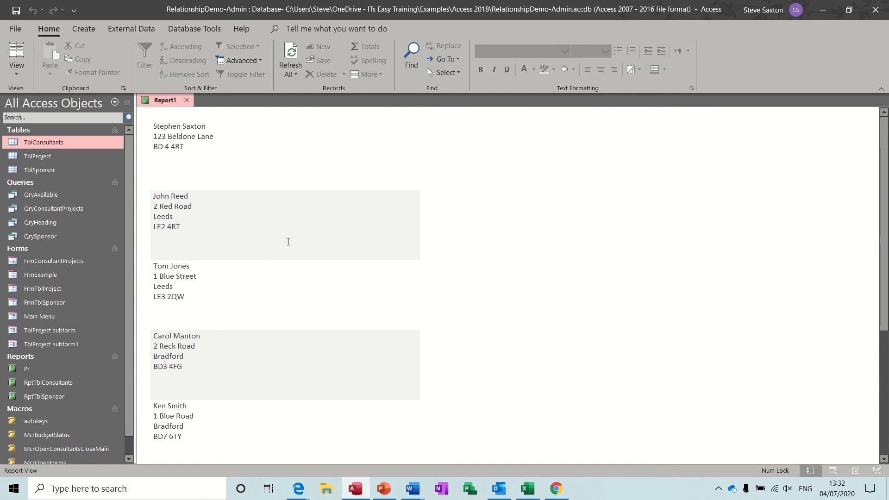